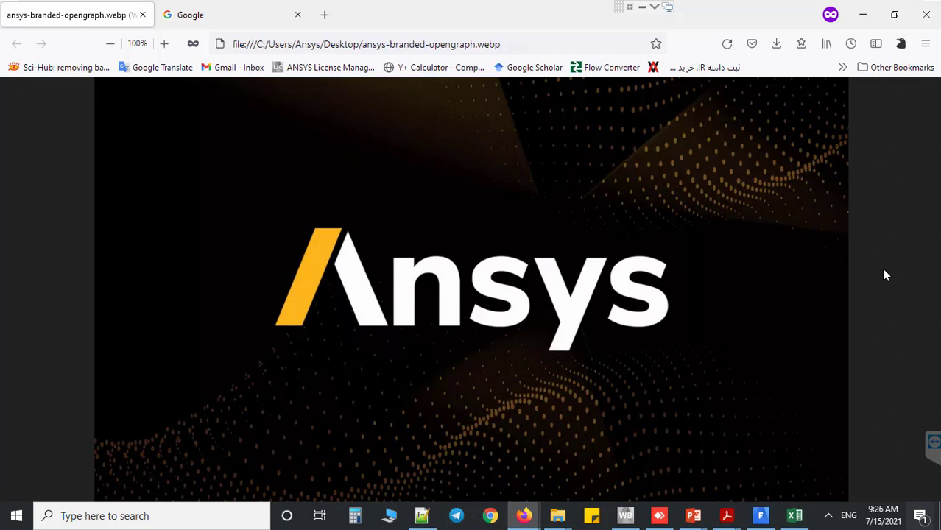
# Step: Search Google for 'ansys 2021 student version' using the matching suggestion
pyautogui.click(221, 14)
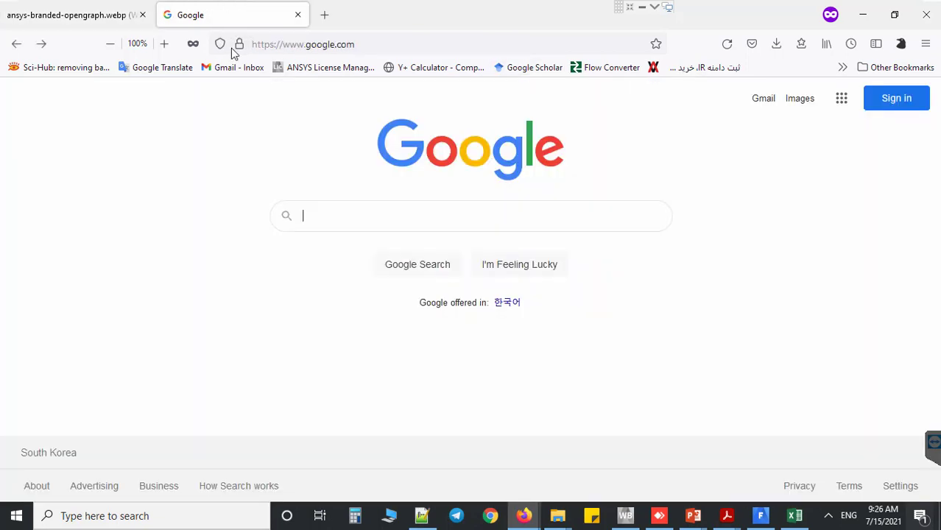
pyautogui.write('ansys 2021 s')
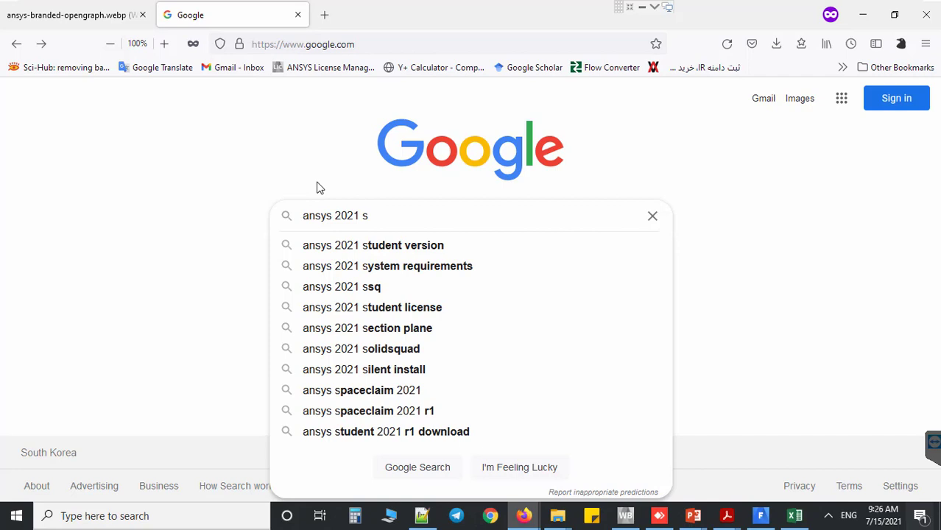
pyautogui.click(371, 245)
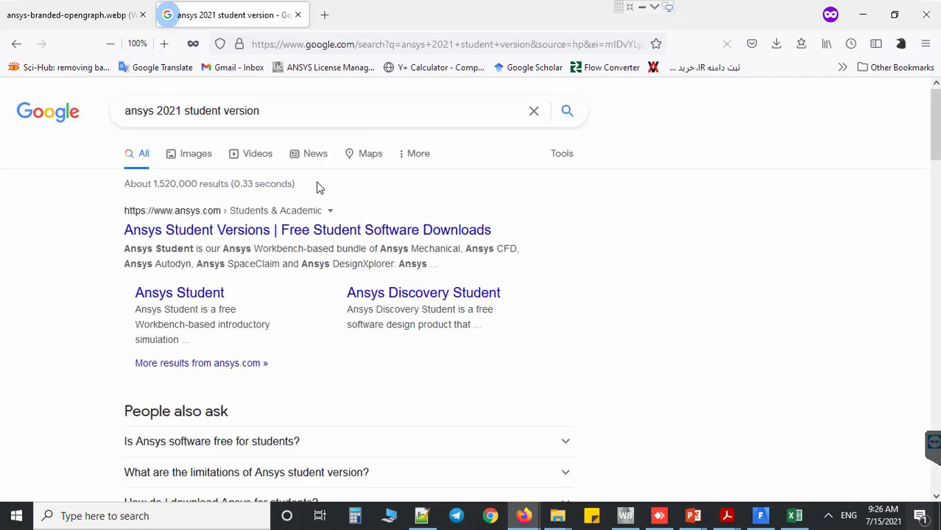
pyautogui.moveTo(467, 229)
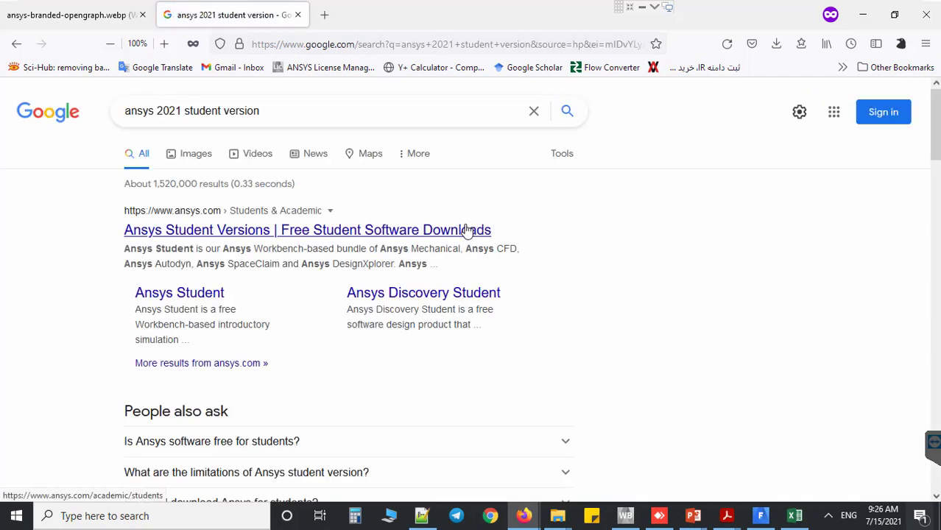
# Step: Open the 'Ansys Student Versions | Free Student Software Downloads' result and scroll to the product cards
pyautogui.click(307, 230)
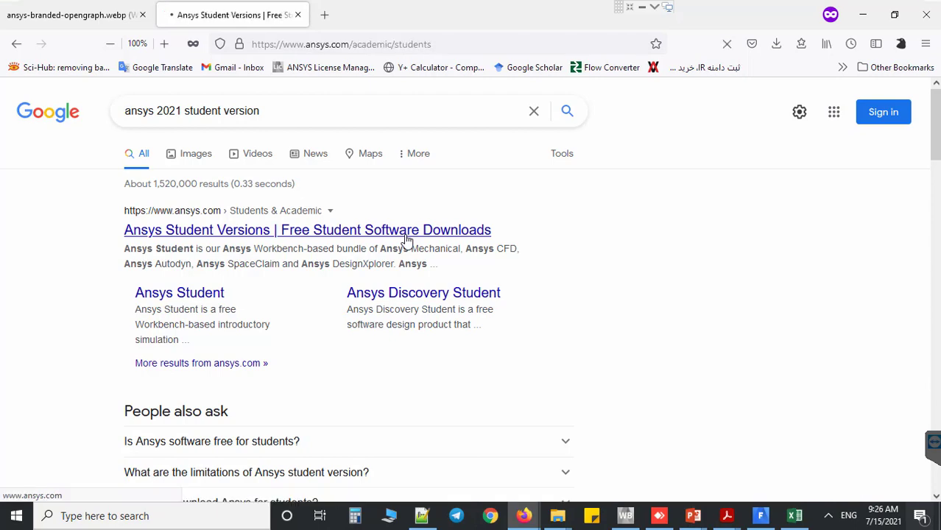
pyautogui.click(308, 229)
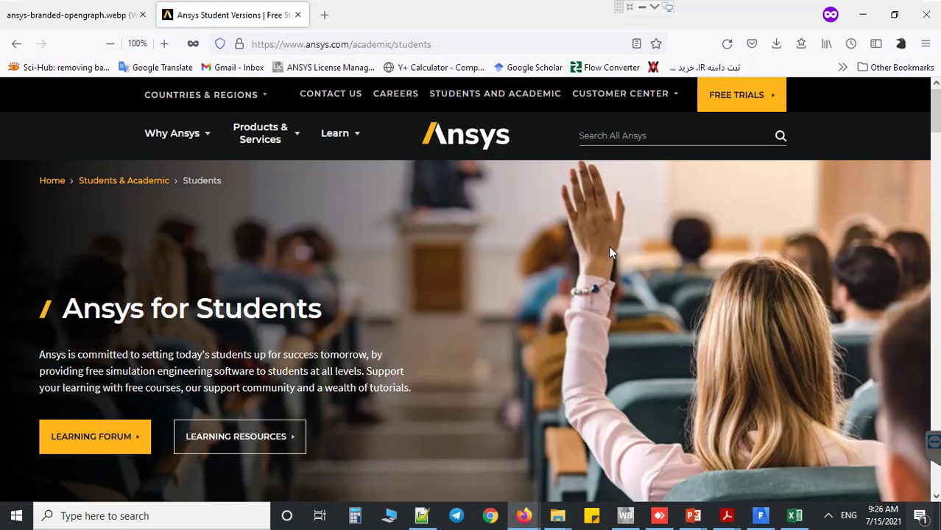
pyautogui.scroll(-3)
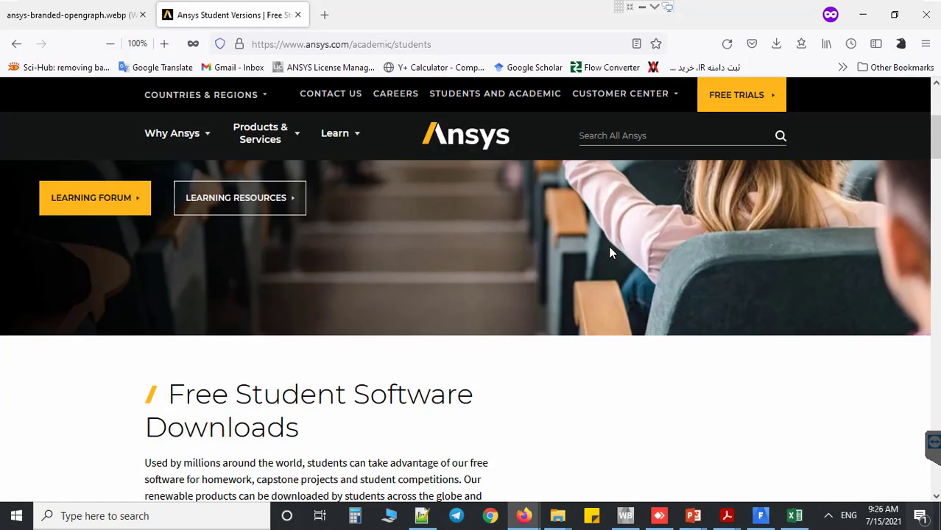
pyautogui.scroll(-3)
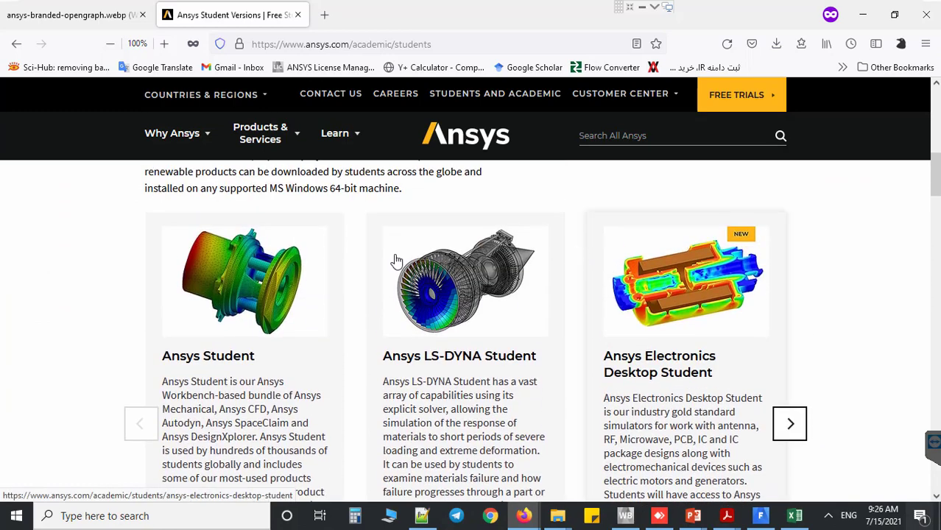
pyautogui.moveTo(280, 363)
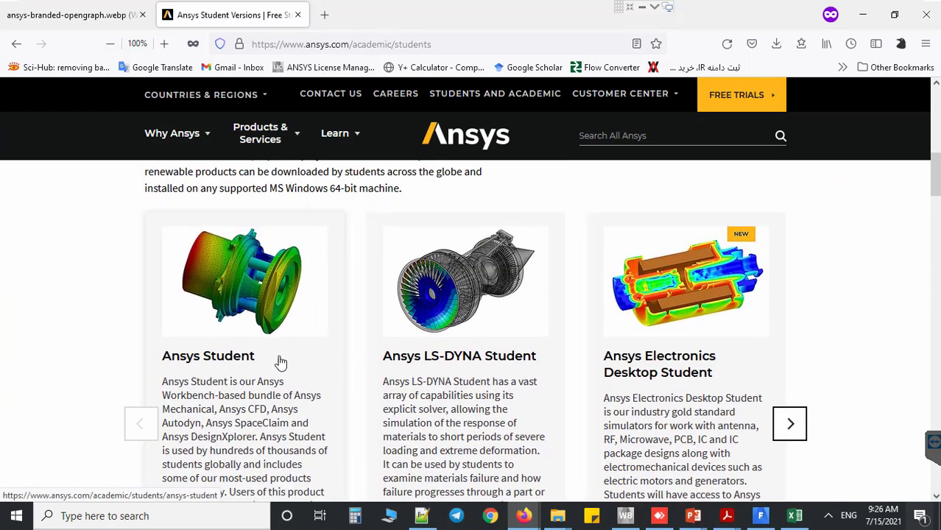
pyautogui.moveTo(648, 367)
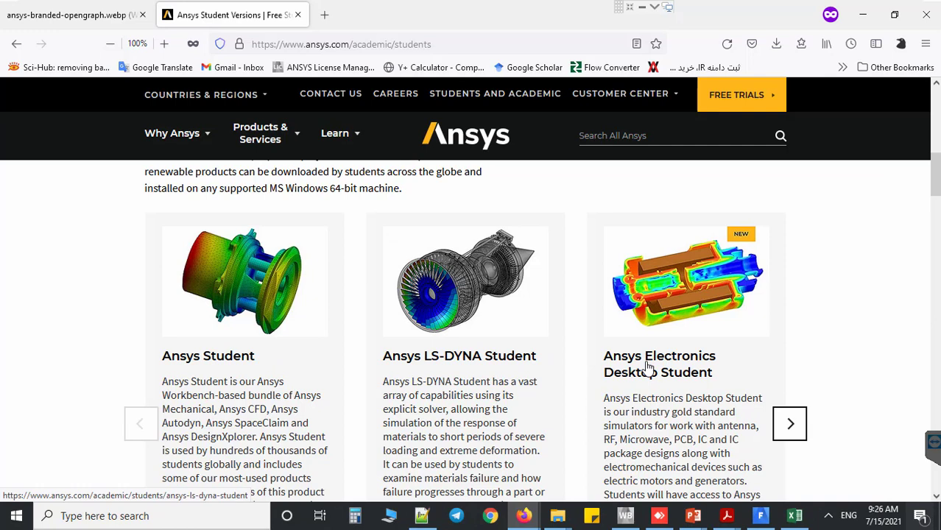
pyautogui.moveTo(641, 343)
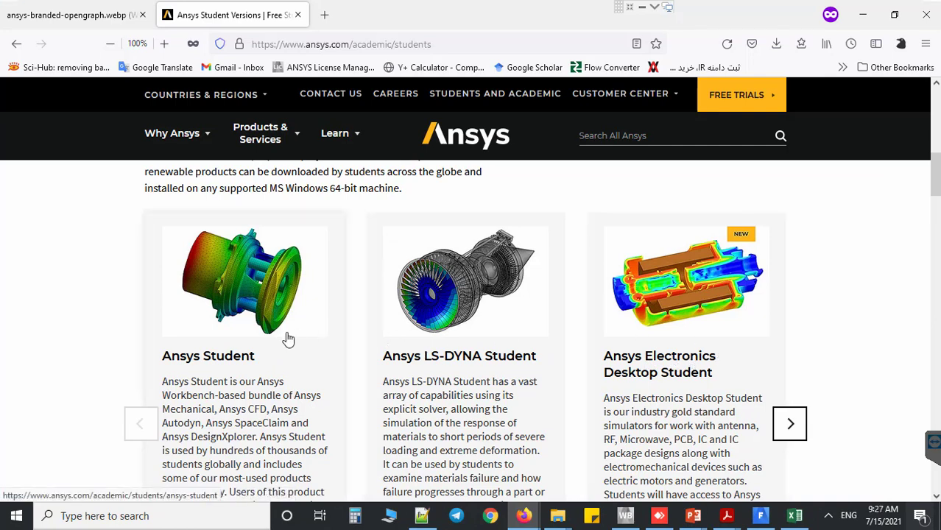
pyautogui.moveTo(278, 358)
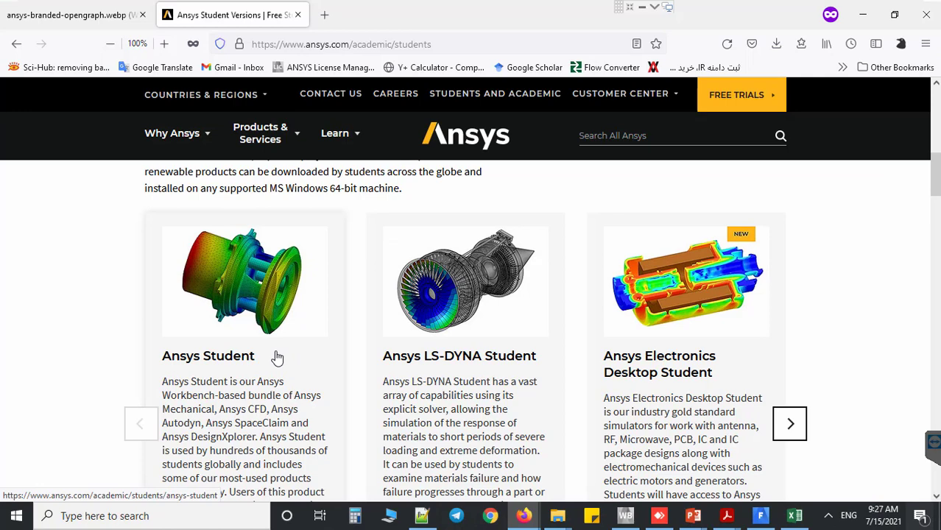
# Step: From the Ansys Student card, save the 7.4 GB Ansys Student 2021 R2 zip archive
pyautogui.click(208, 356)
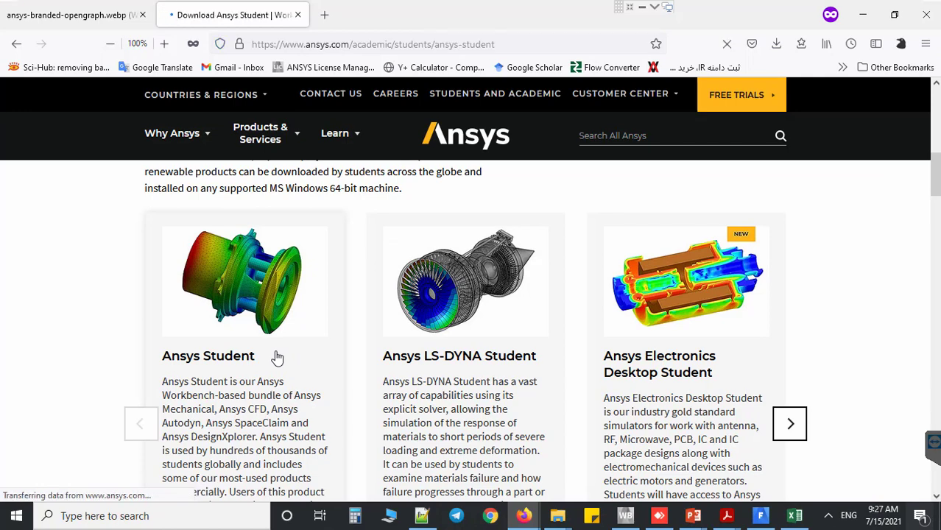
pyautogui.click(208, 355)
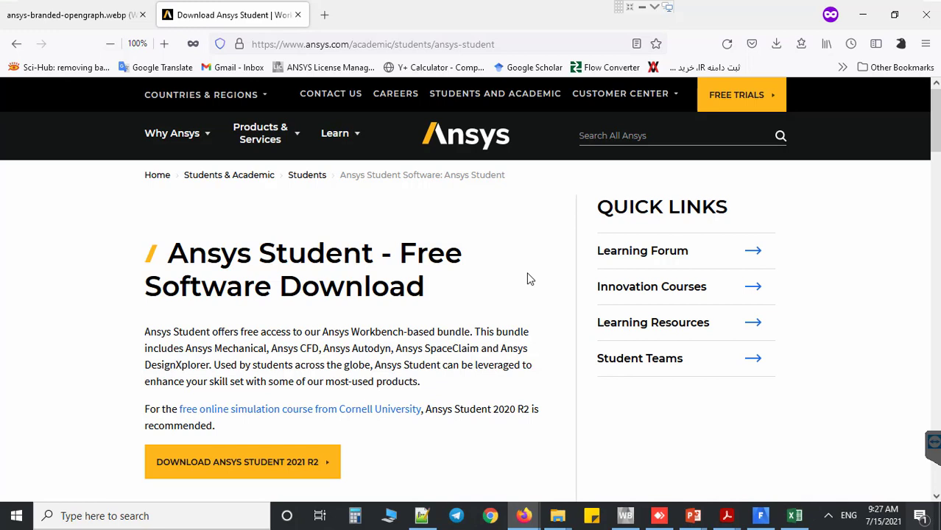
pyautogui.scroll(-3)
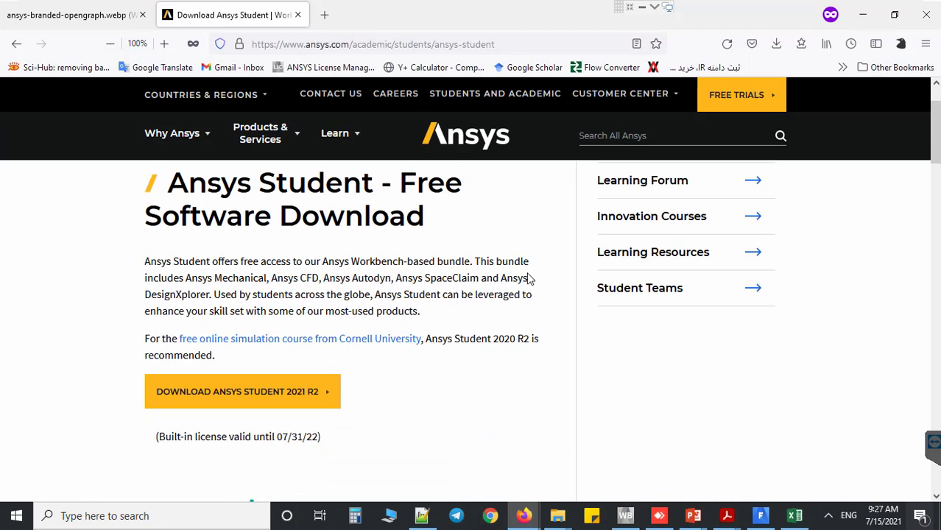
pyautogui.moveTo(285, 392)
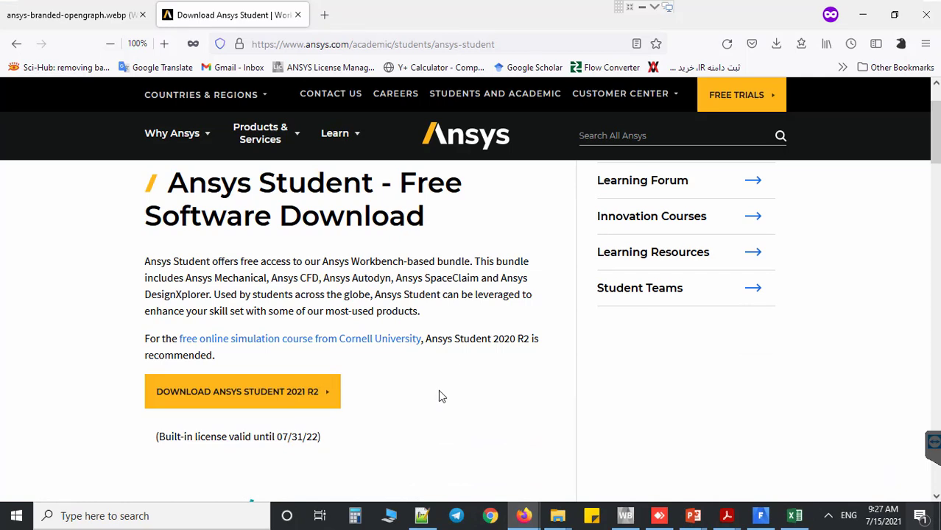
pyautogui.moveTo(430, 394)
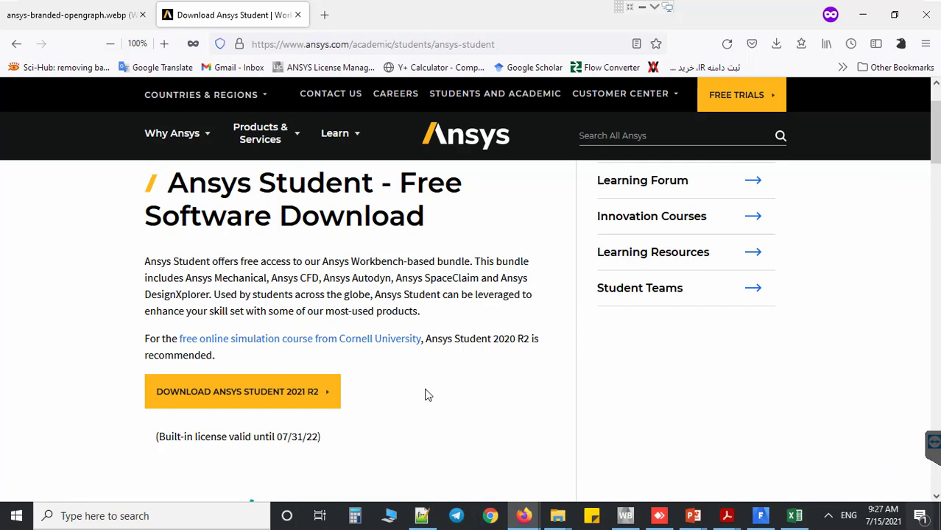
pyautogui.moveTo(419, 392)
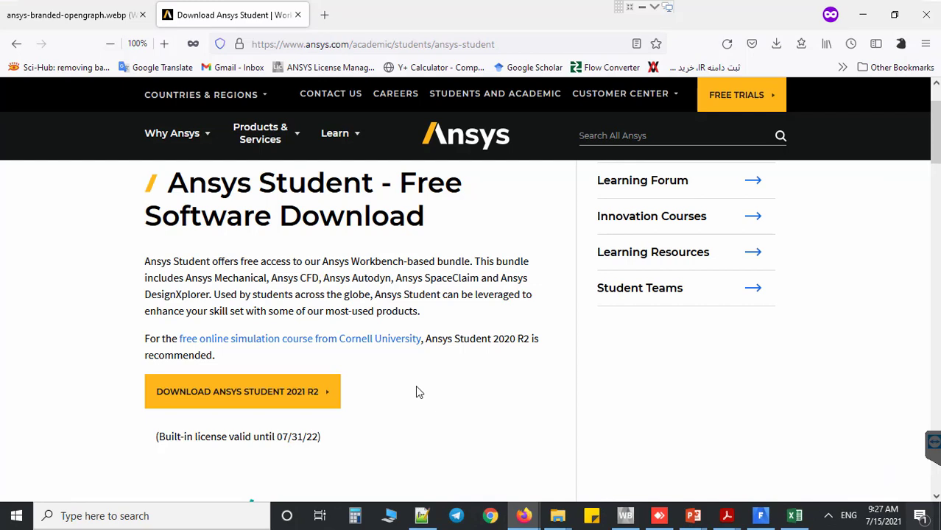
pyautogui.moveTo(368, 420)
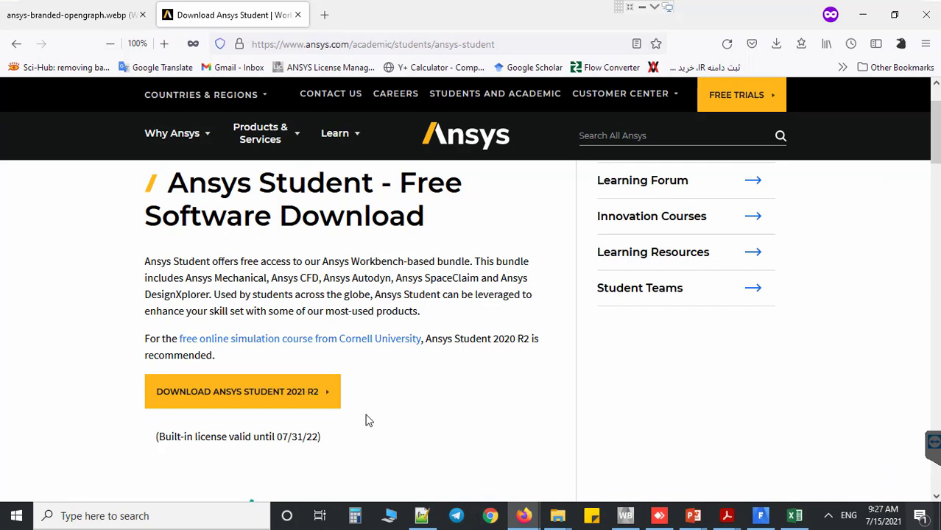
pyautogui.moveTo(240, 440)
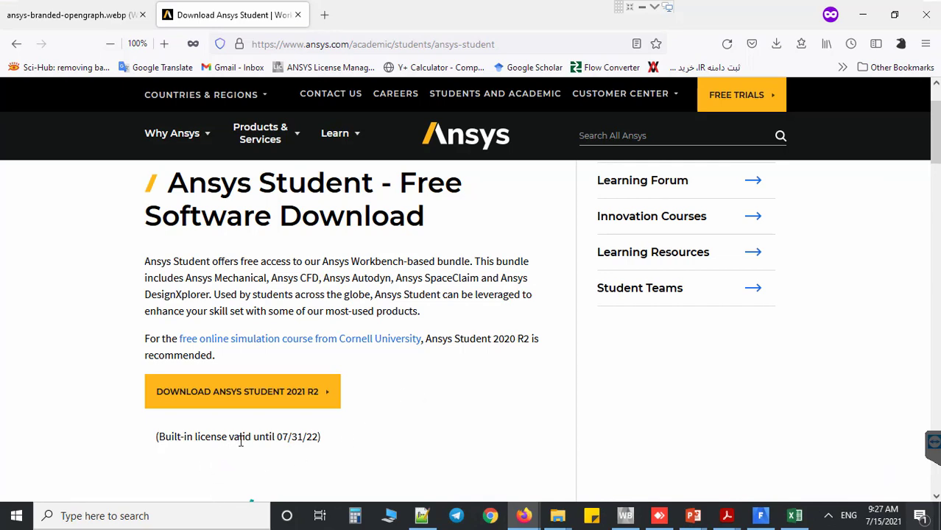
pyautogui.moveTo(312, 392)
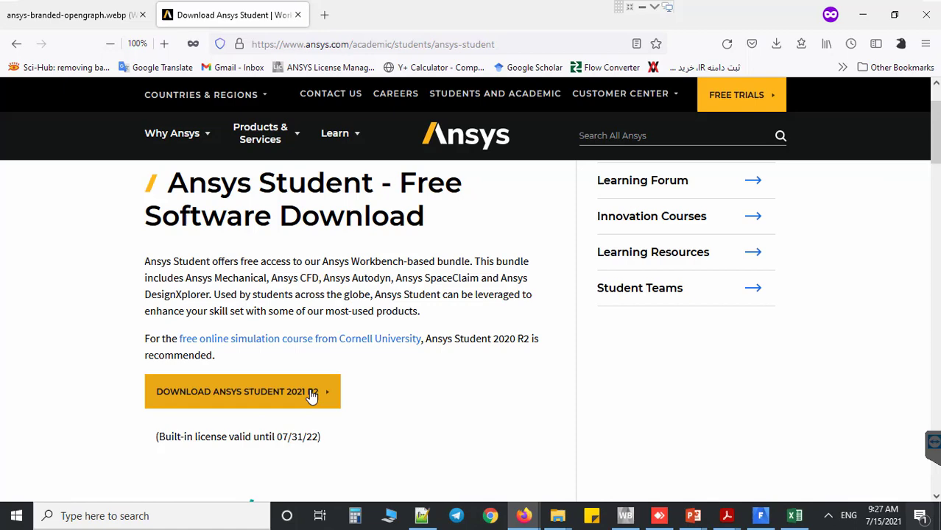
pyautogui.click(242, 391)
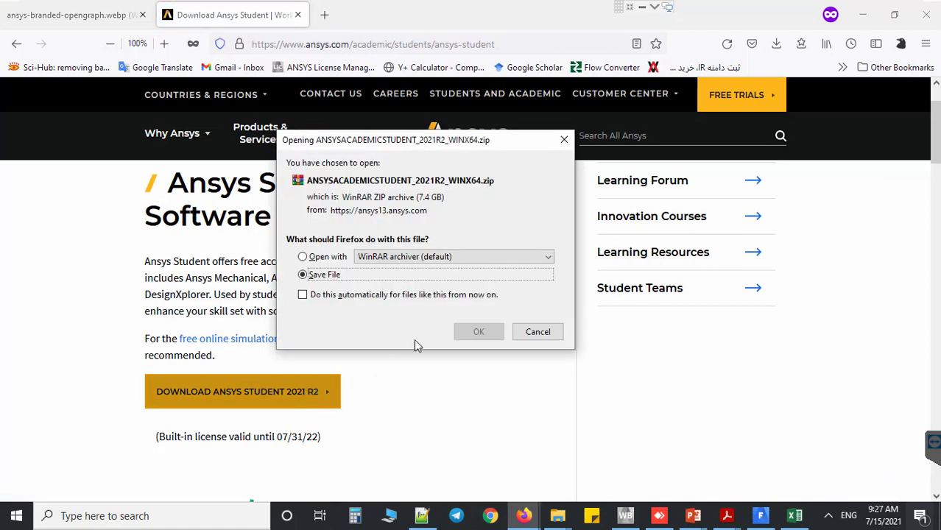
pyautogui.click(479, 332)
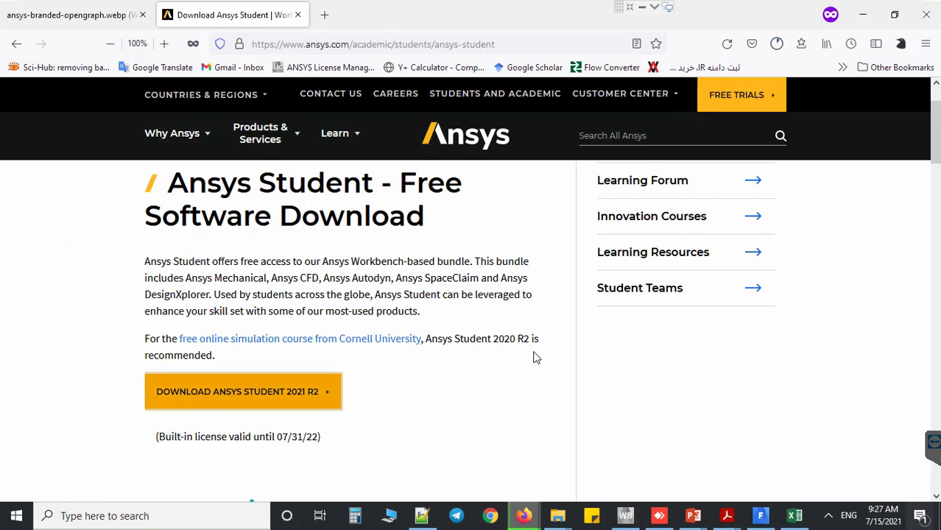
# Step: Expand the Installation Steps section on the Ansys Student page
pyautogui.scroll(-3)
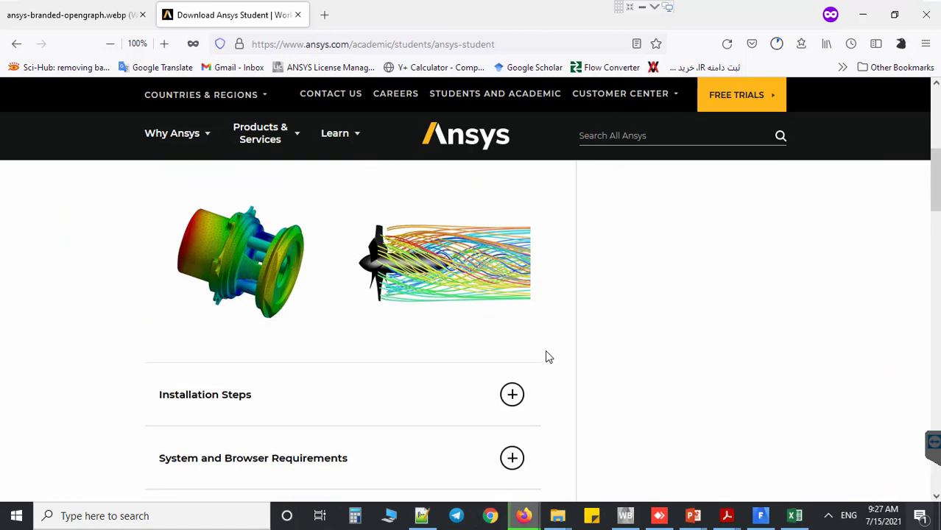
pyautogui.scroll(-3)
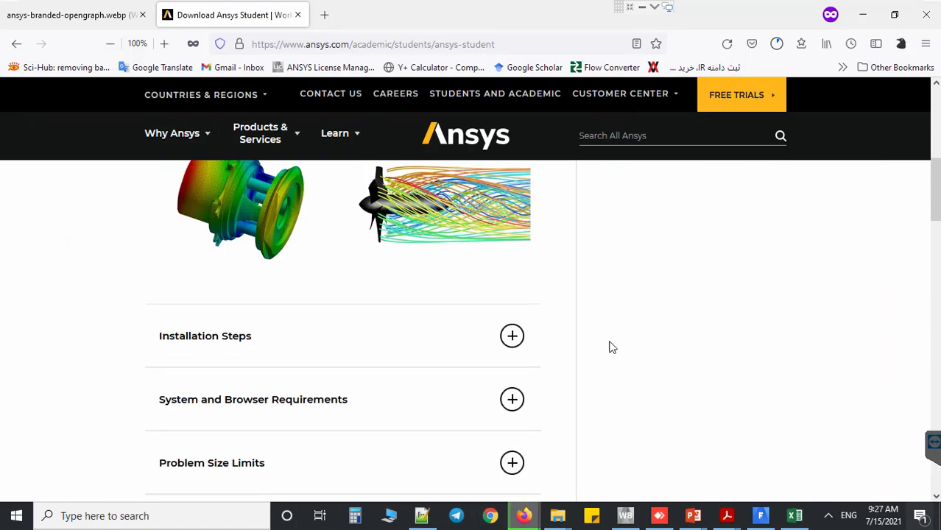
pyautogui.scroll(-3)
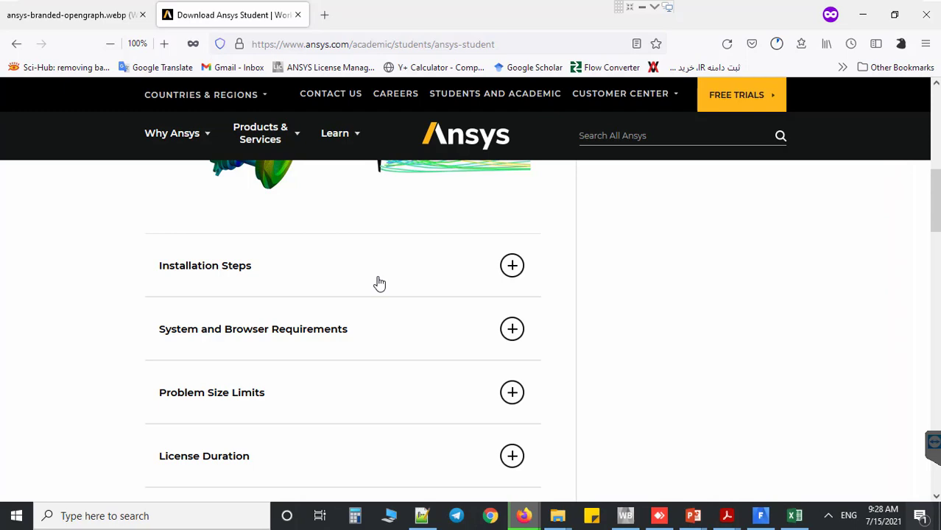
pyautogui.click(512, 266)
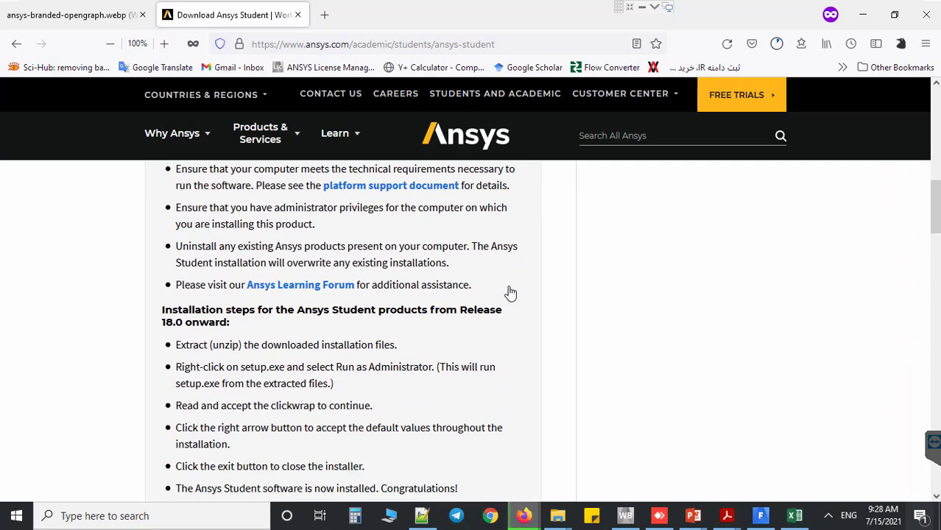
# Step: Expand the System and Browser Requirements section
pyautogui.scroll(-3)
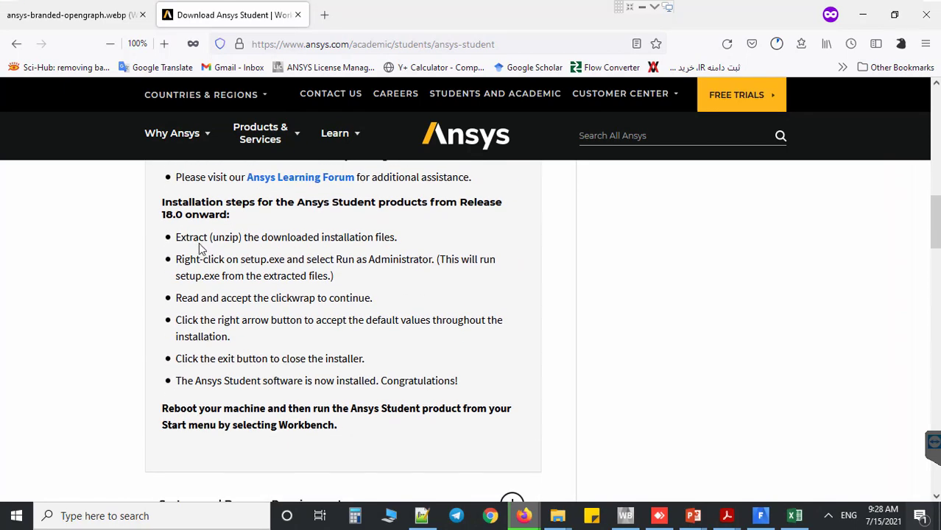
pyautogui.moveTo(289, 243)
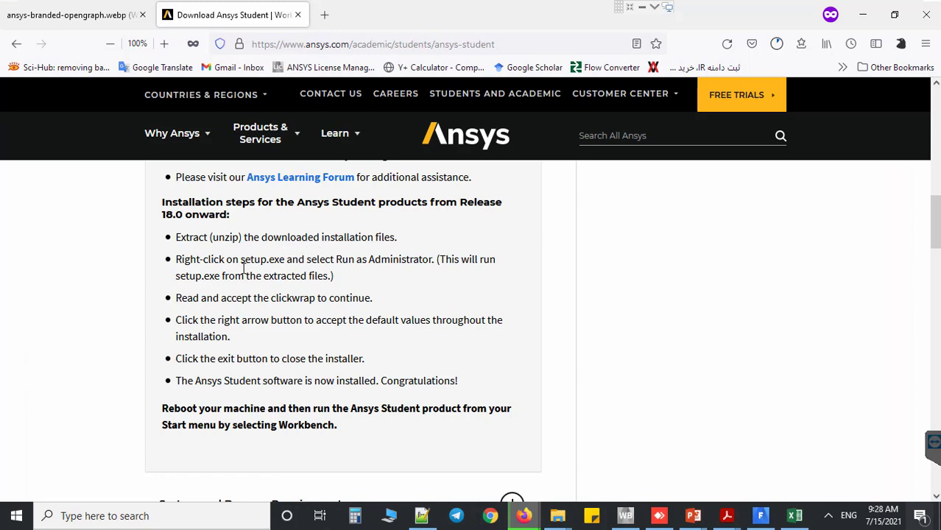
pyautogui.moveTo(544, 277)
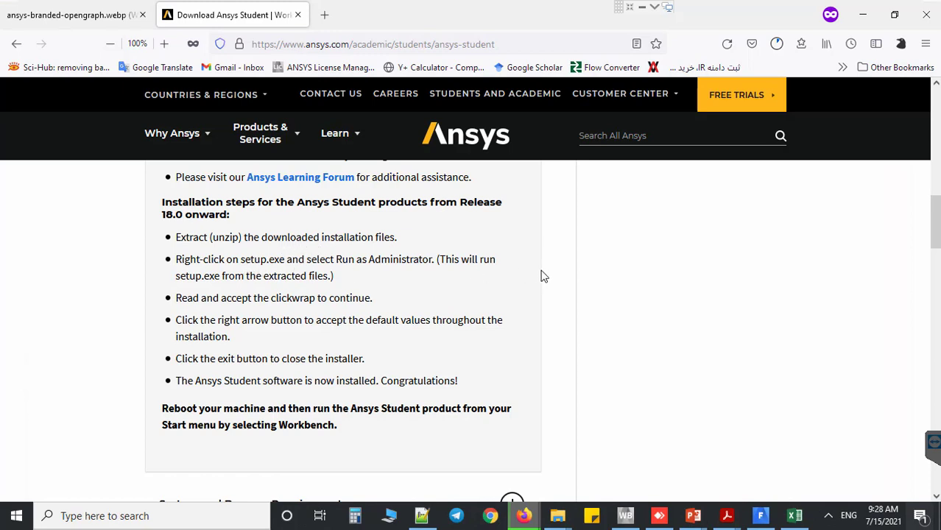
pyautogui.scroll(-3)
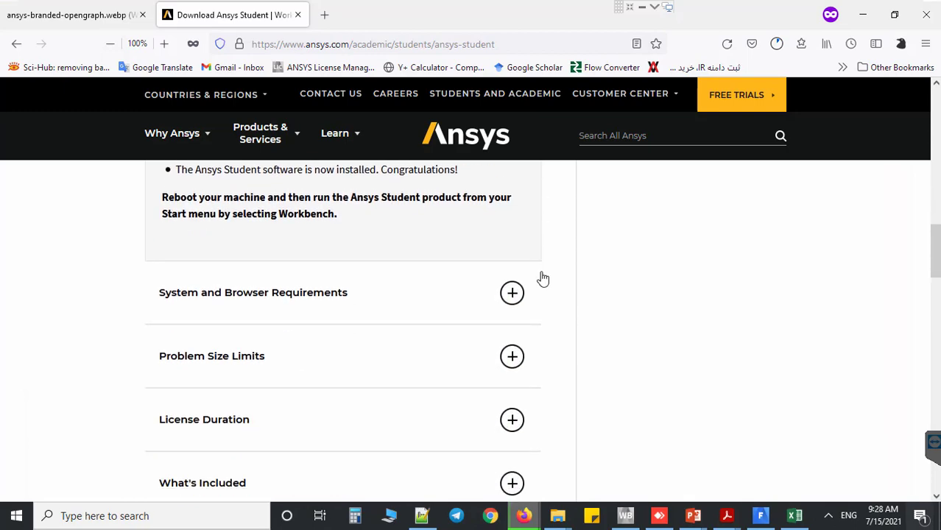
pyautogui.click(512, 294)
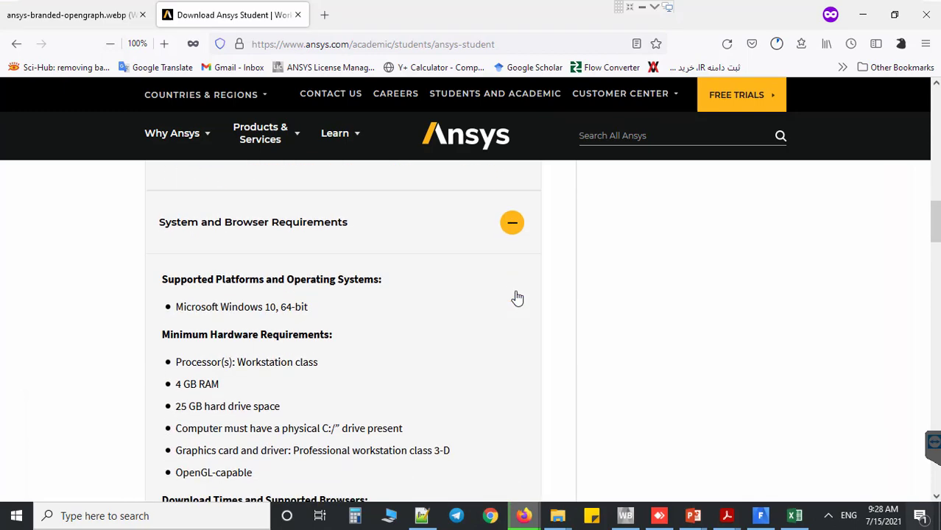
pyautogui.moveTo(466, 293)
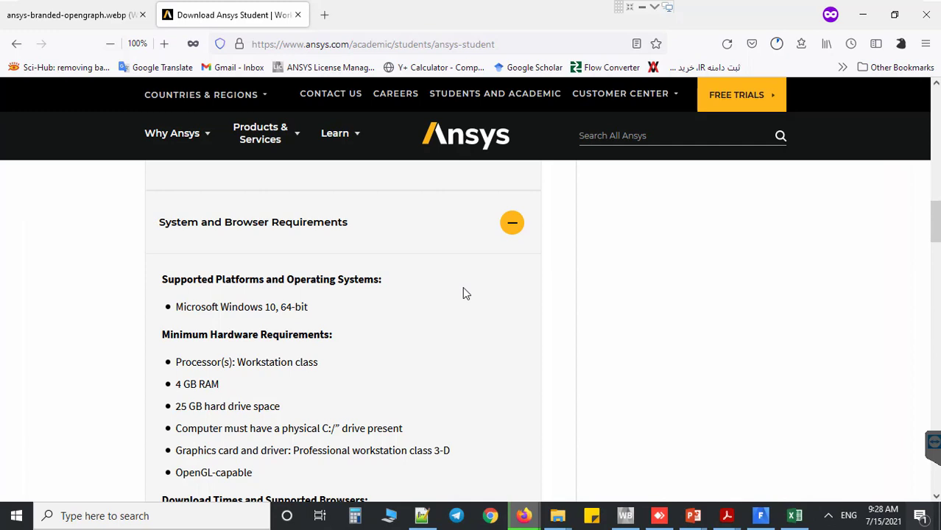
pyautogui.moveTo(486, 294)
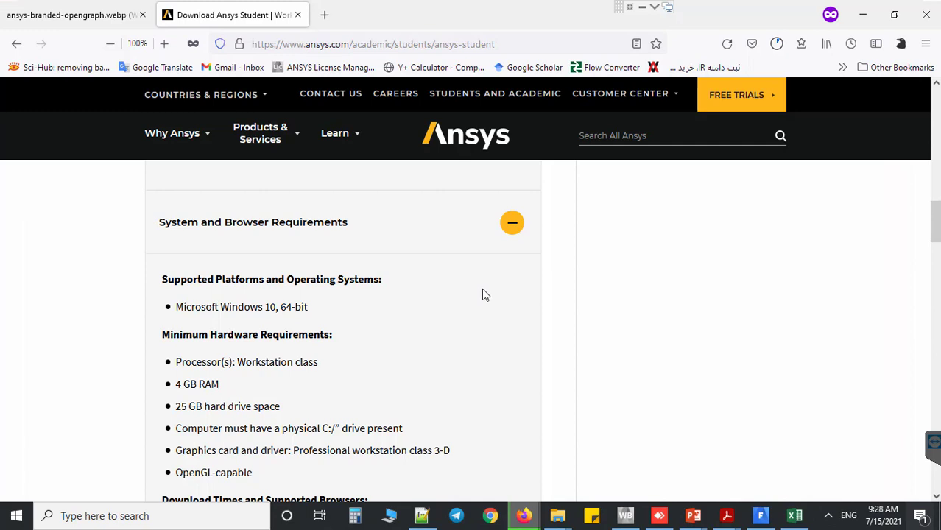
pyautogui.scroll(-3)
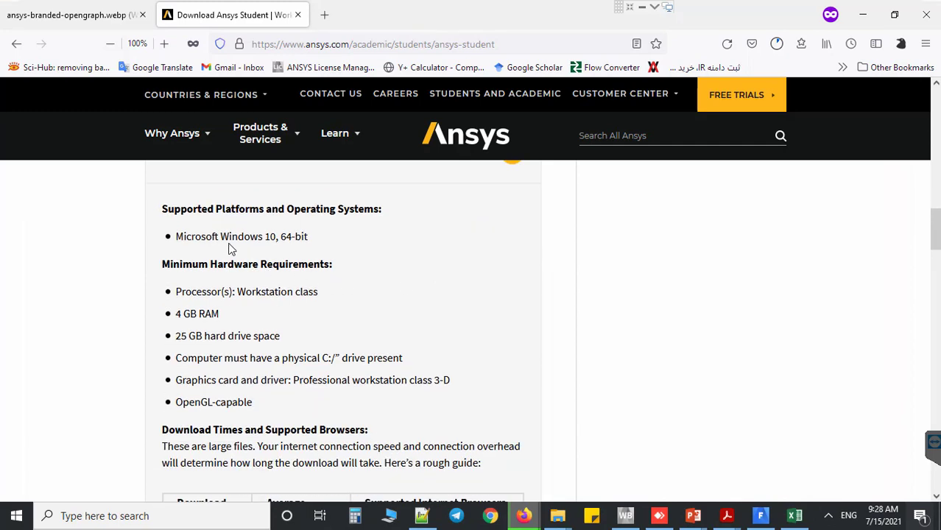
pyautogui.moveTo(294, 325)
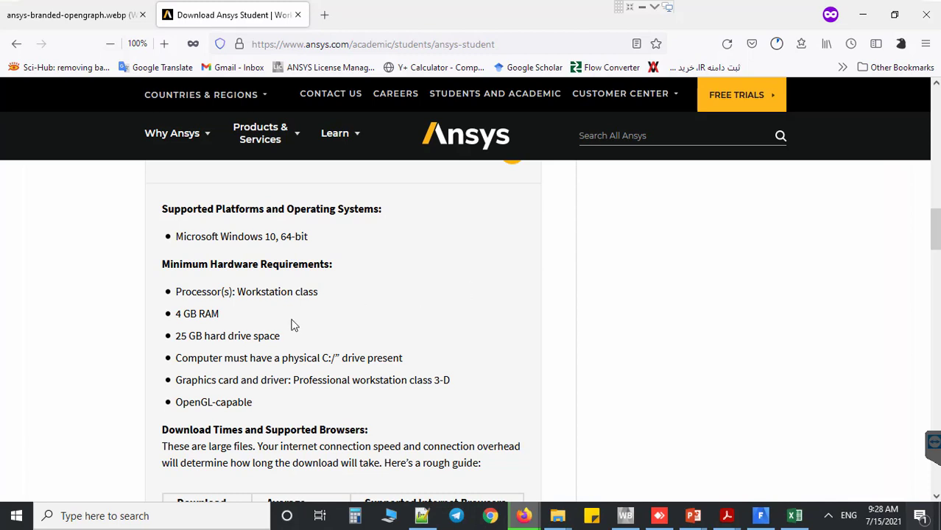
pyautogui.moveTo(523, 320)
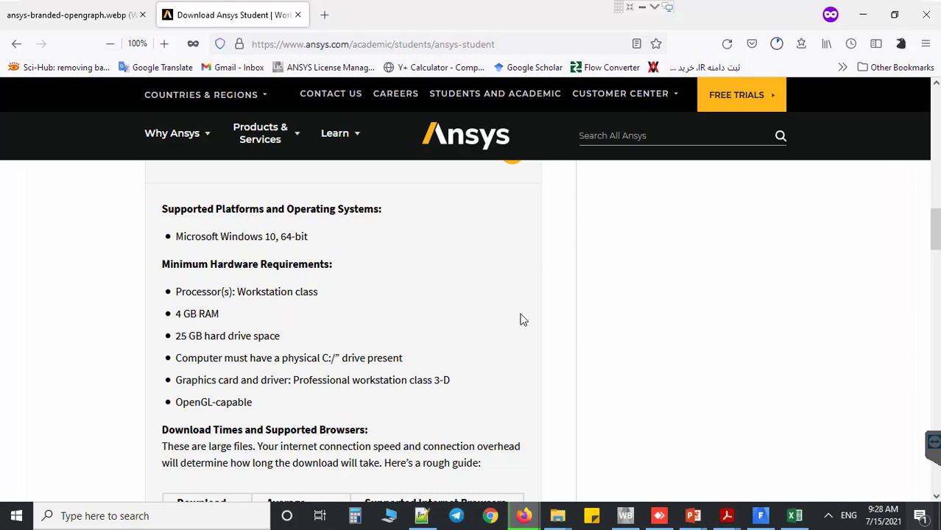
pyautogui.moveTo(538, 306)
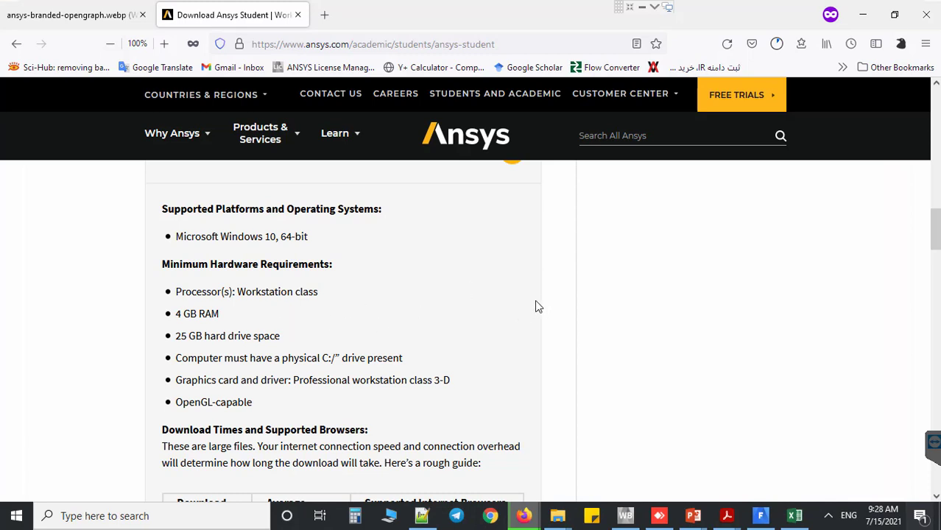
pyautogui.scroll(-3)
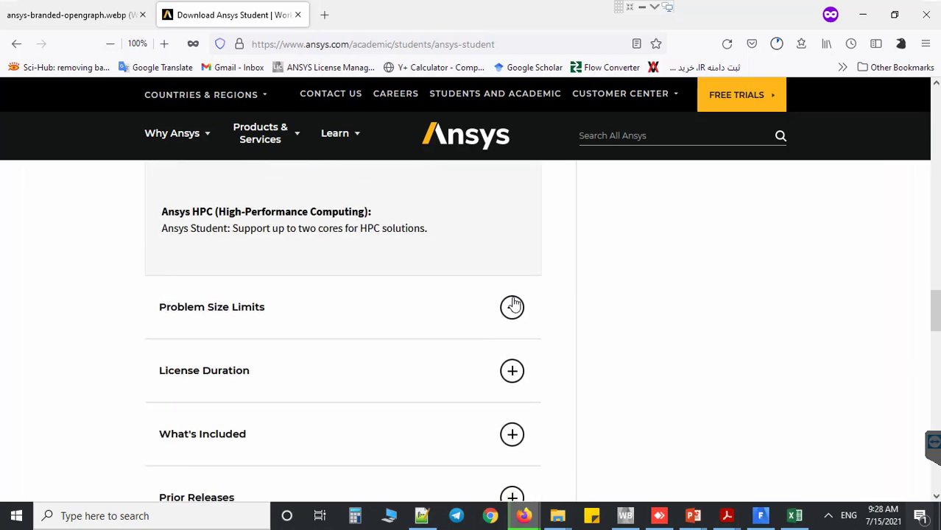
# Step: Expand Problem Size Limits to show structural, fluid and electromagnetics limits
pyautogui.click(511, 307)
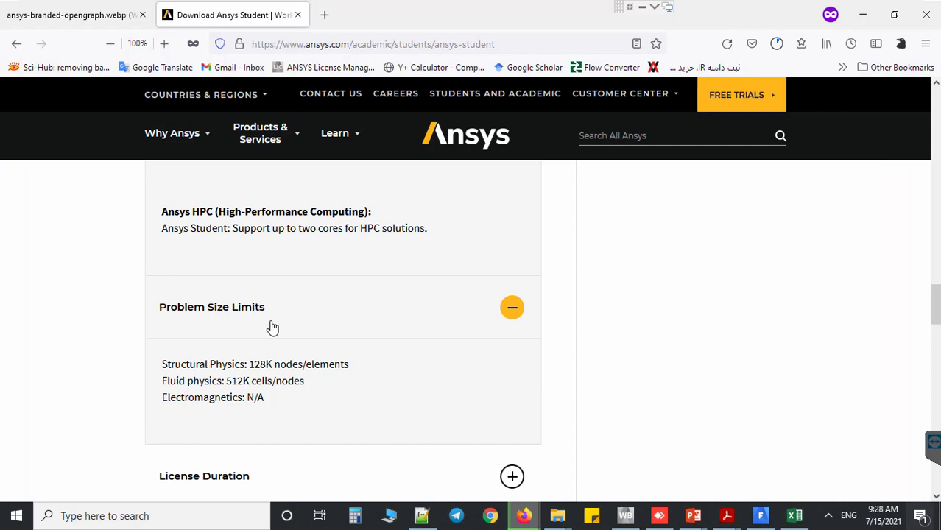
pyautogui.moveTo(389, 363)
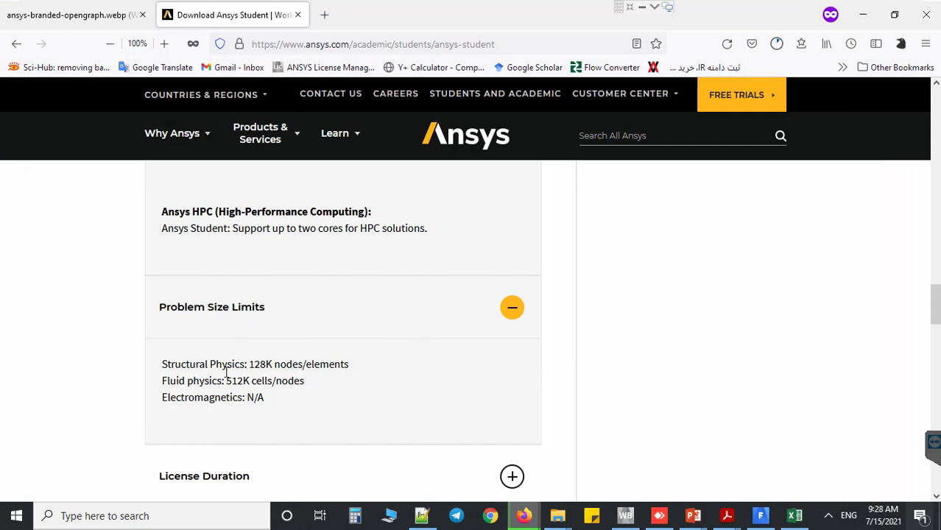
pyautogui.moveTo(434, 378)
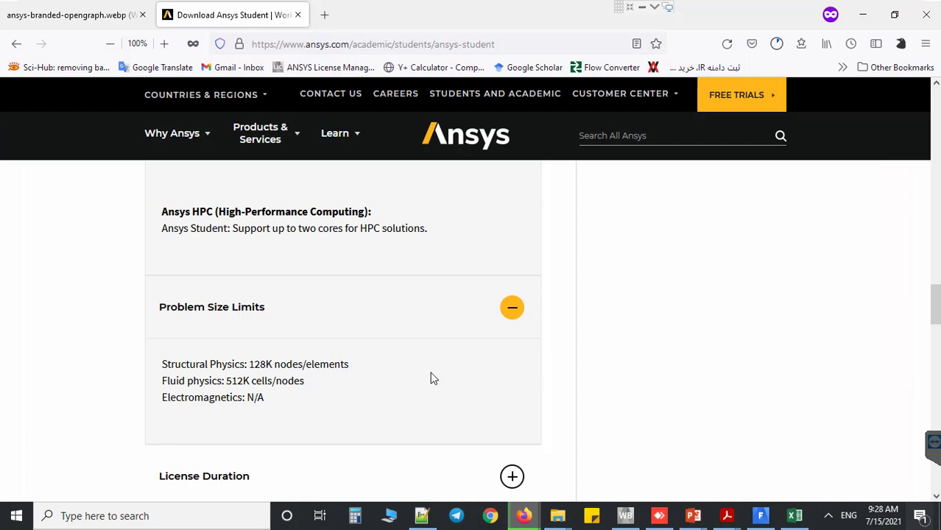
pyautogui.scroll(-3)
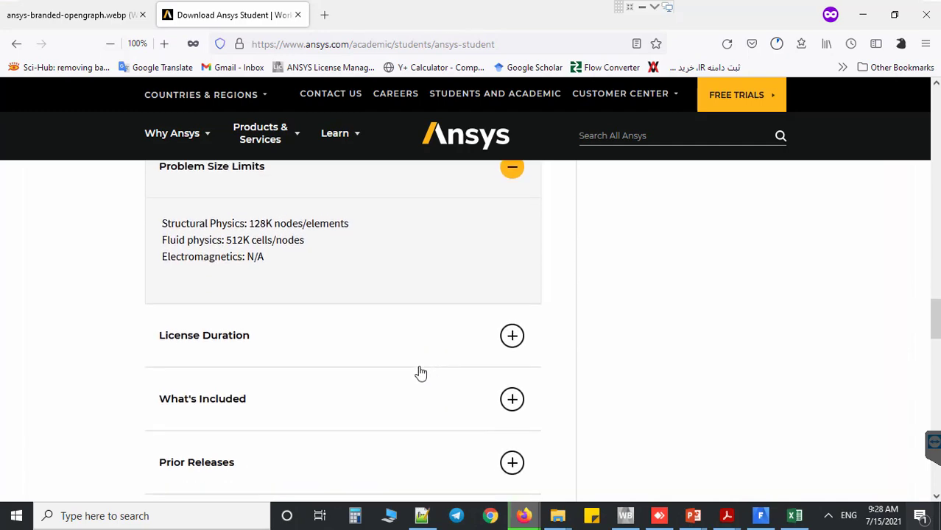
pyautogui.click(512, 336)
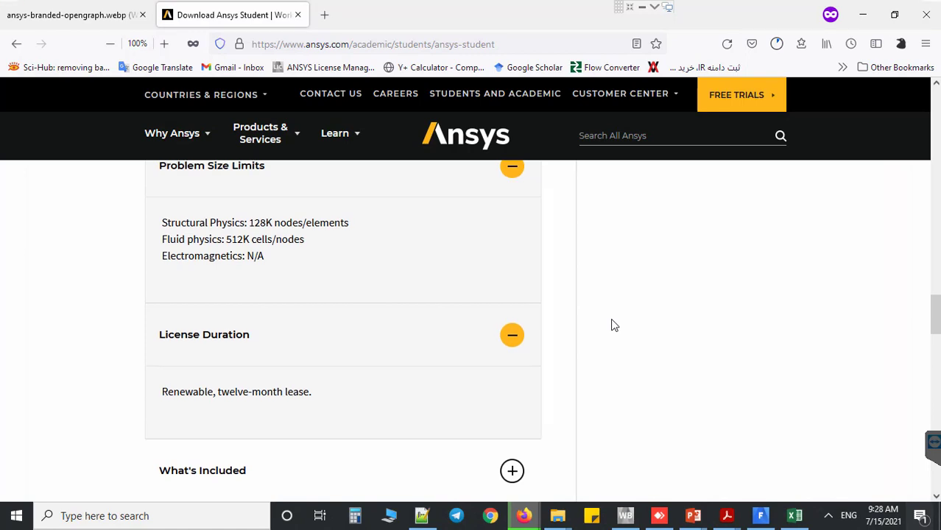
pyautogui.scroll(-3)
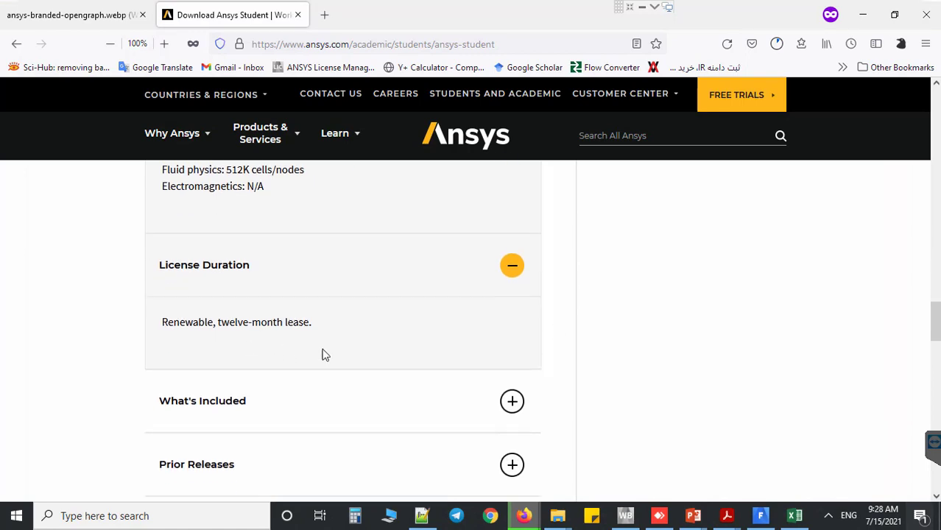
pyautogui.click(512, 401)
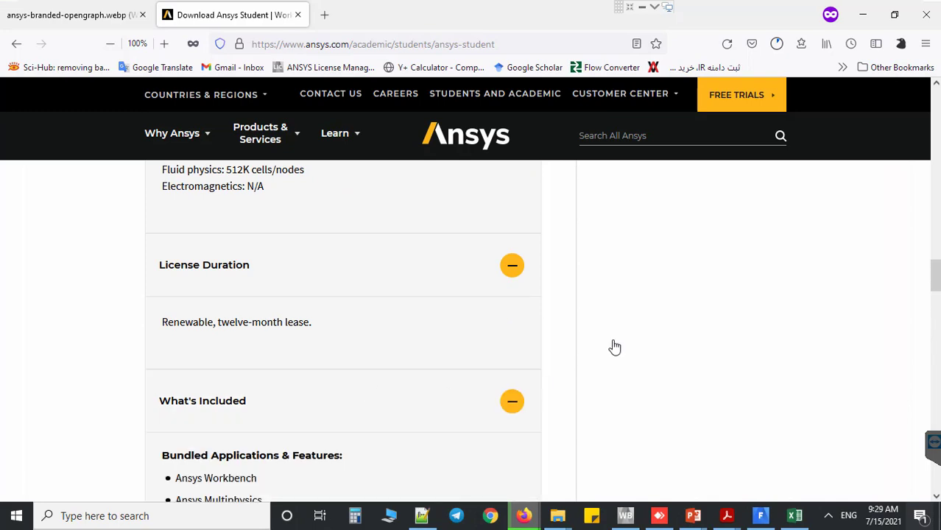
pyautogui.scroll(-3)
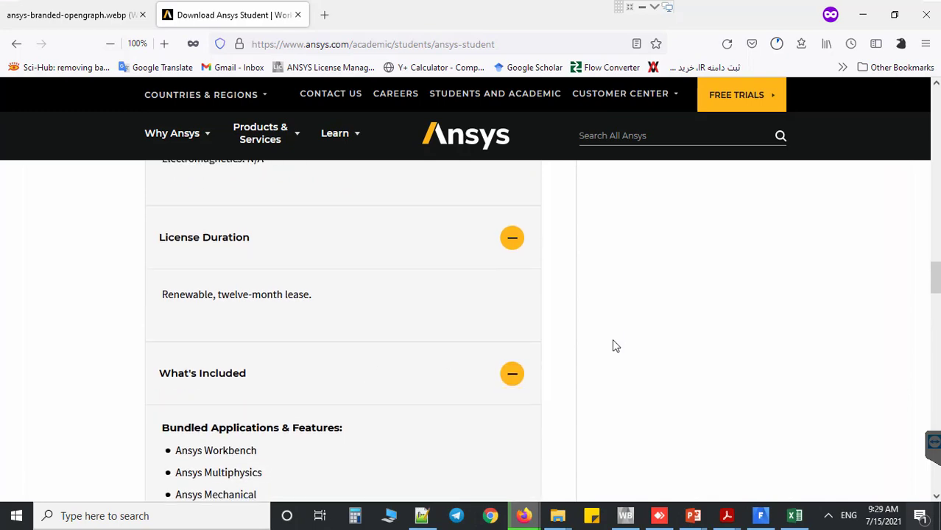
pyautogui.scroll(-3)
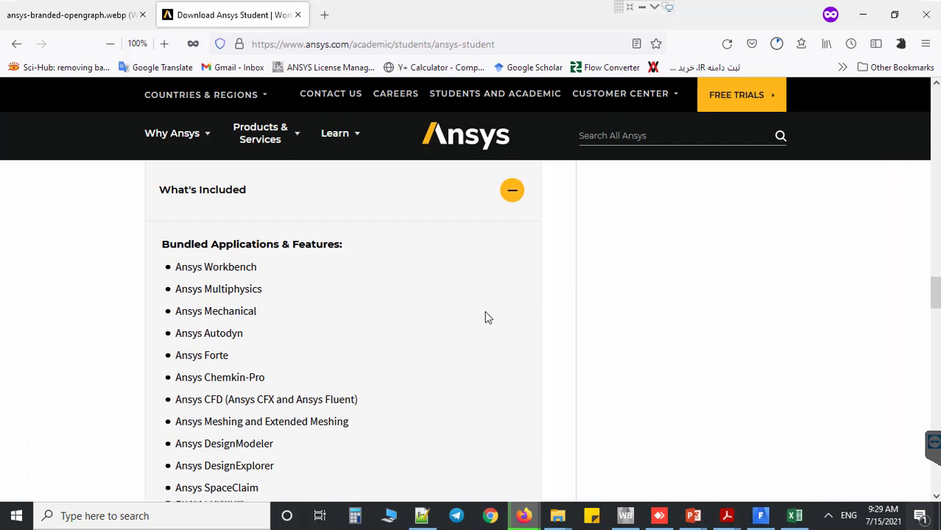
pyautogui.moveTo(324, 280)
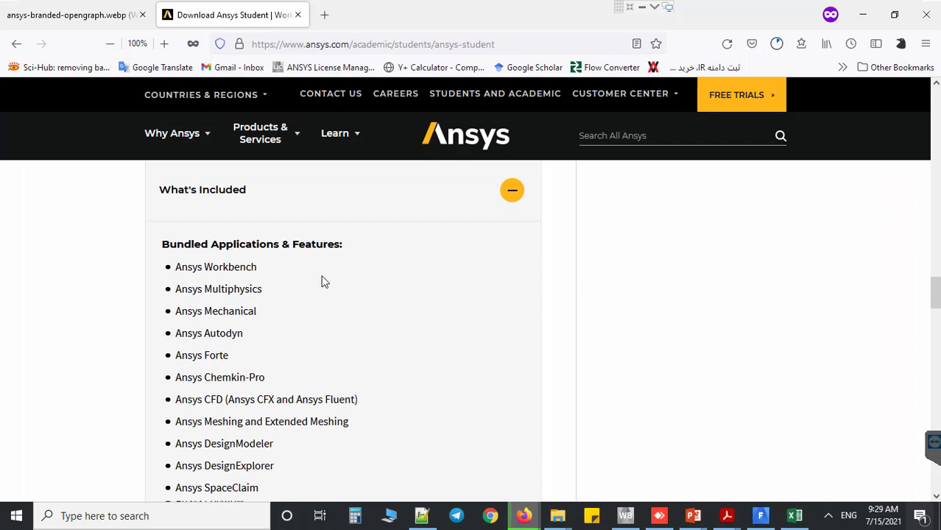
pyautogui.moveTo(288, 321)
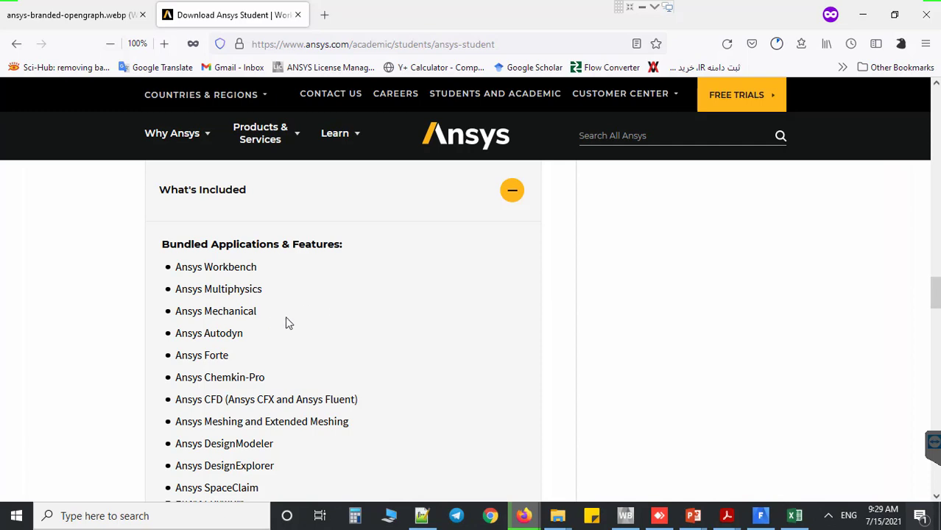
pyautogui.moveTo(268, 414)
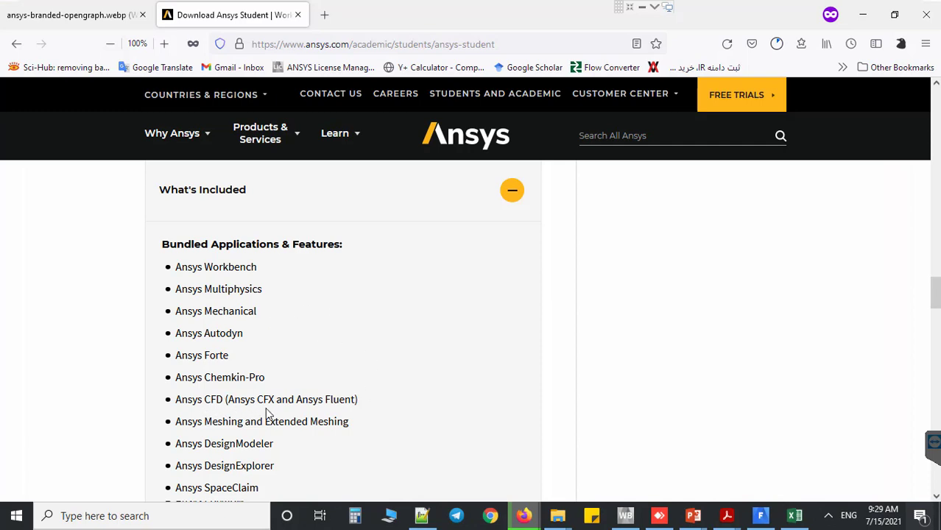
pyautogui.moveTo(403, 408)
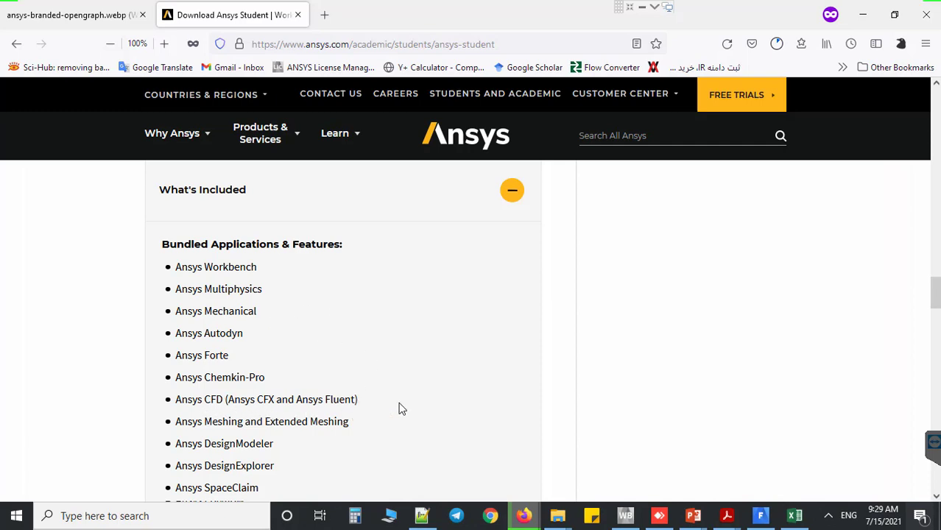
pyautogui.scroll(-3)
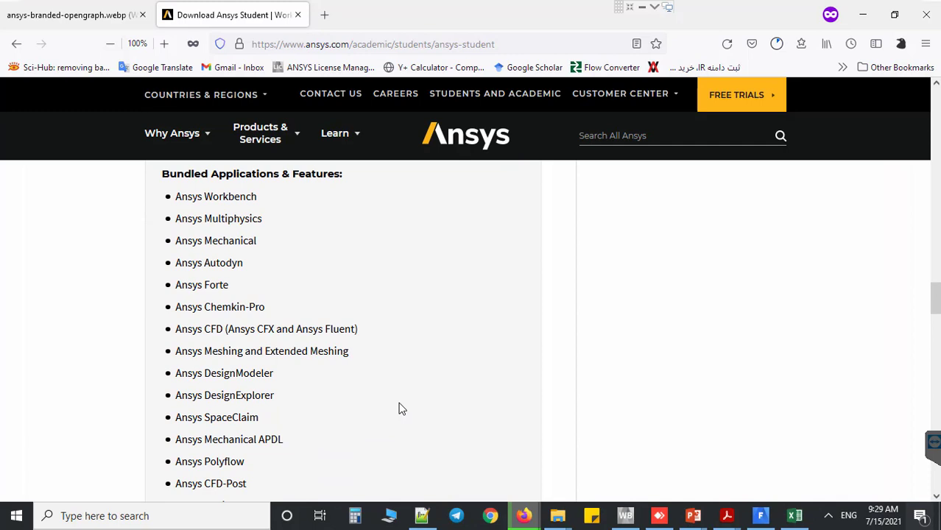
pyautogui.scroll(-3)
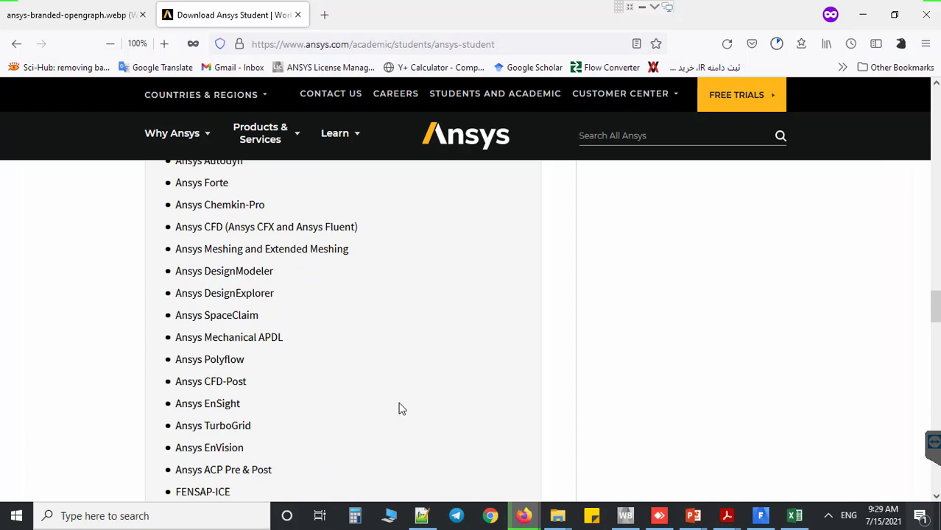
pyautogui.scroll(-3)
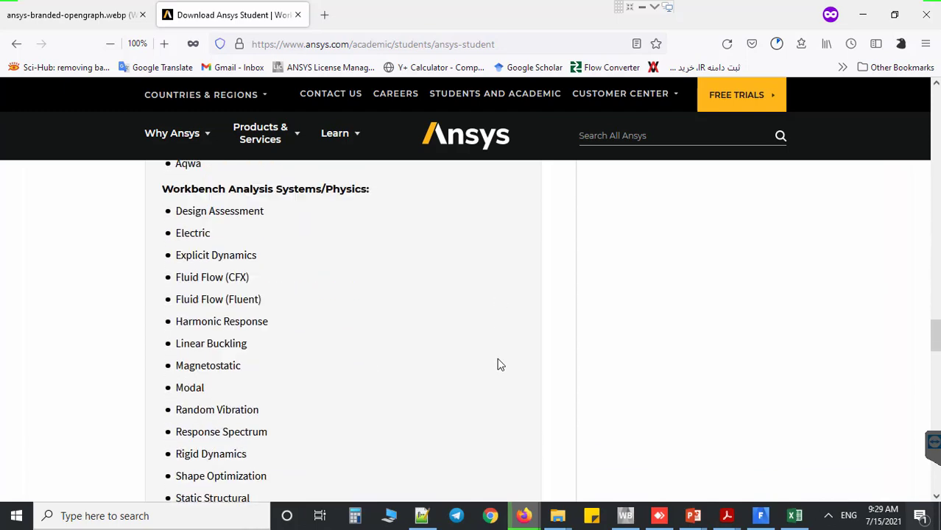
pyautogui.scroll(-3)
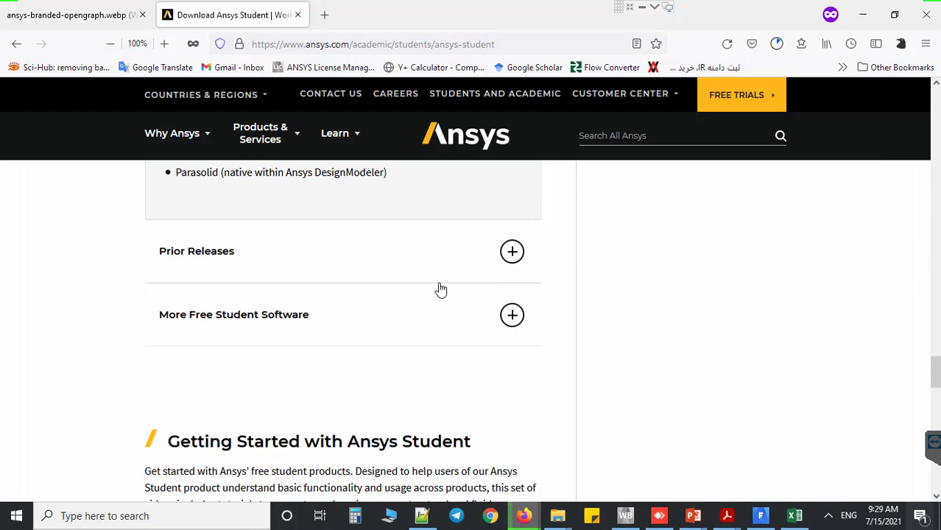
# Step: Expand Prior Releases to show the 2021 R1 and 2020 R2 downloads
pyautogui.click(512, 251)
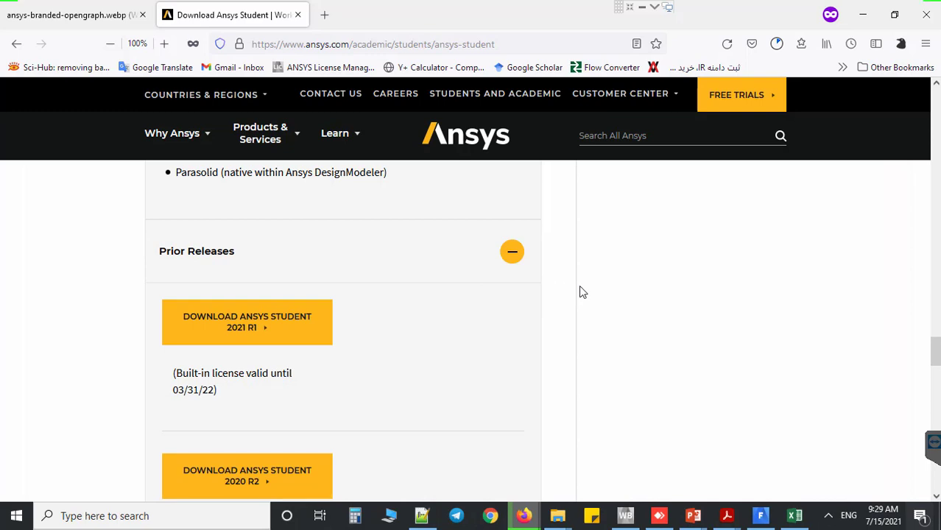
pyautogui.scroll(-3)
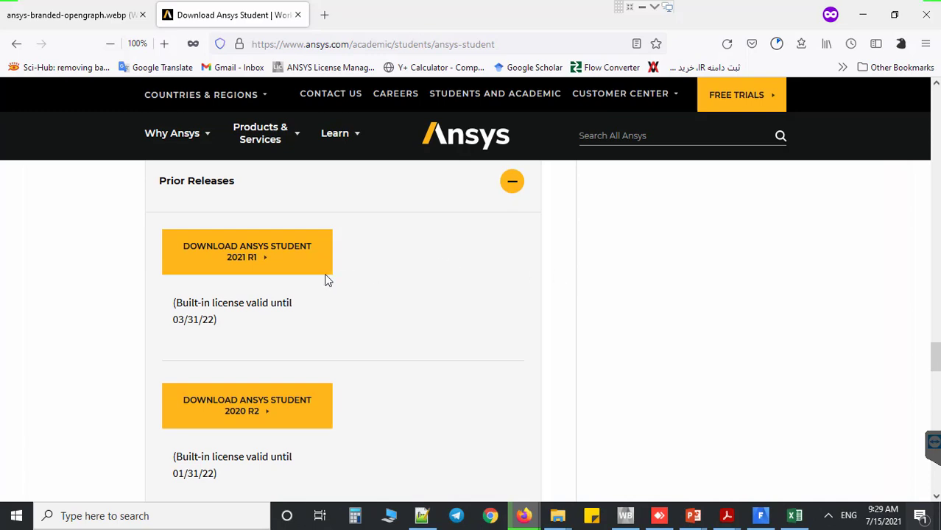
pyautogui.moveTo(352, 293)
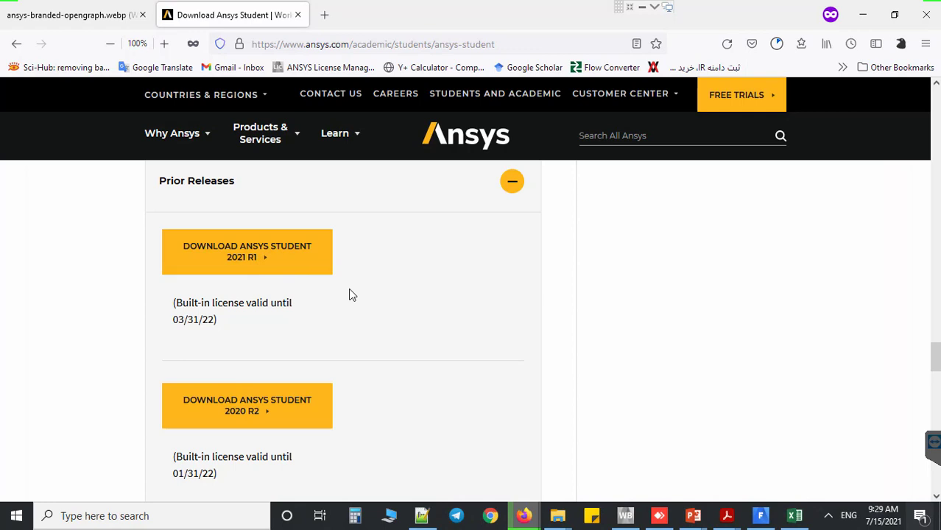
pyautogui.moveTo(361, 298)
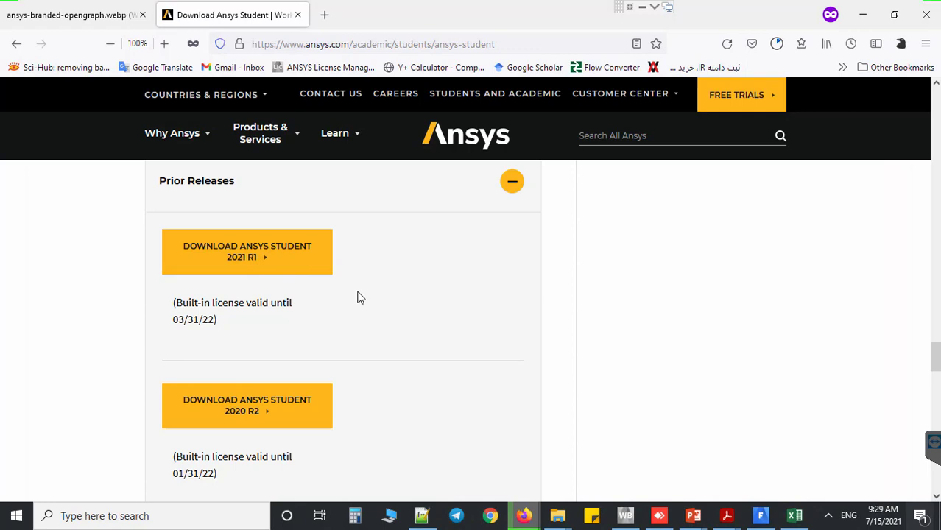
pyautogui.moveTo(241, 427)
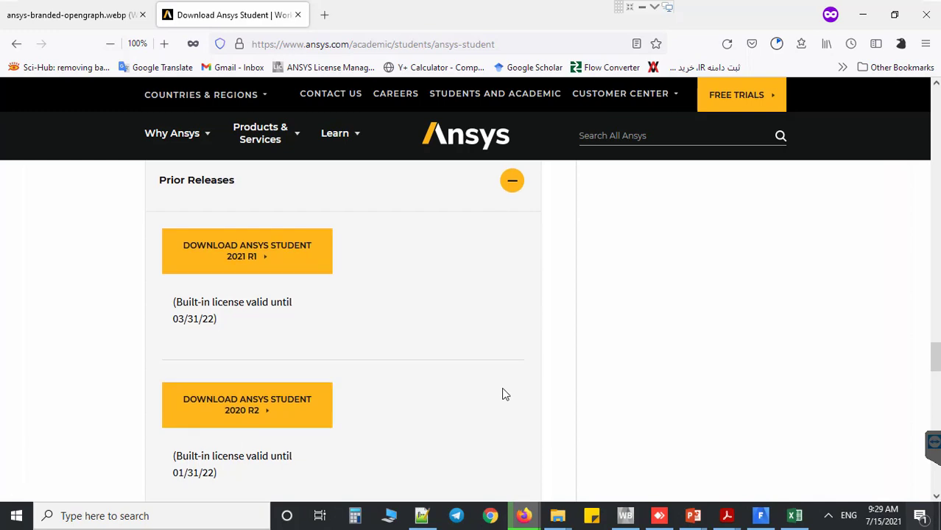
pyautogui.scroll(-3)
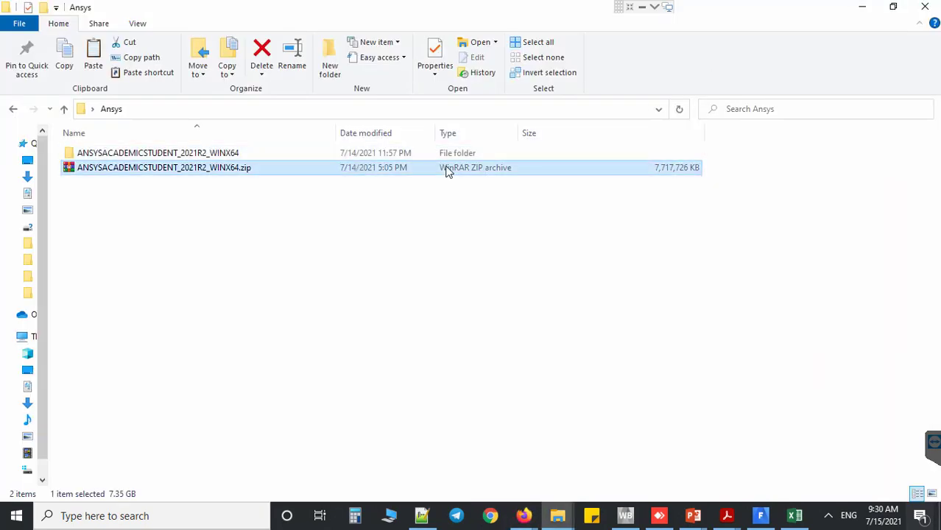
# Step: Open the extracted ANSYSACADEMICSTUDENT_2021R2_WINX64 folder in File Explorer
pyautogui.click(164, 167)
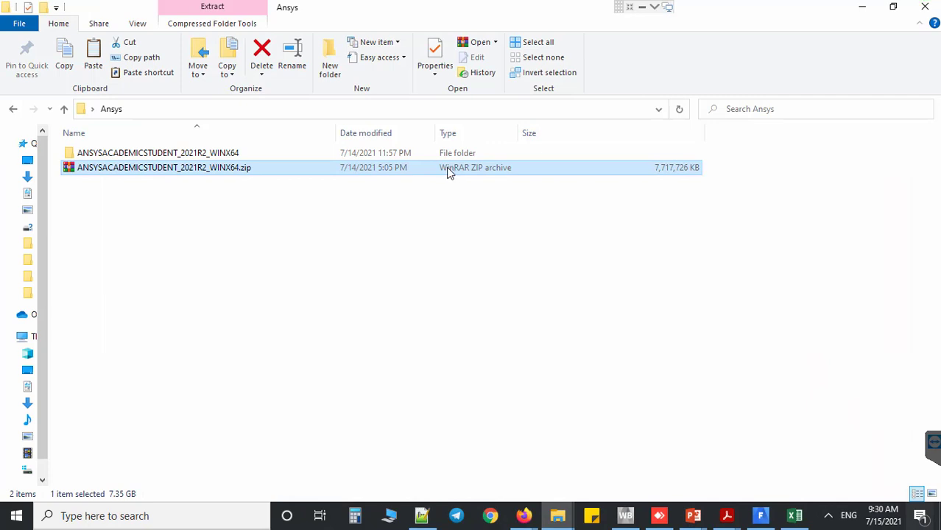
pyautogui.moveTo(269, 168)
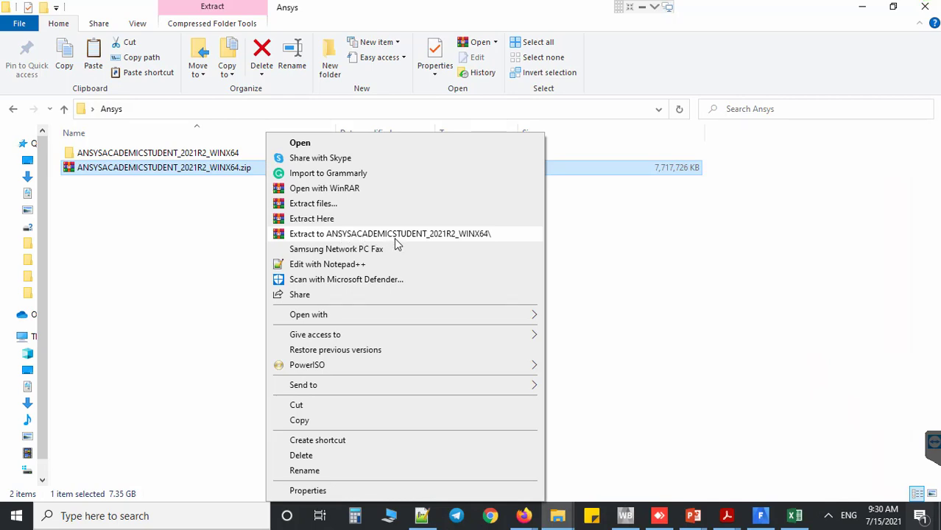
pyautogui.click(310, 218)
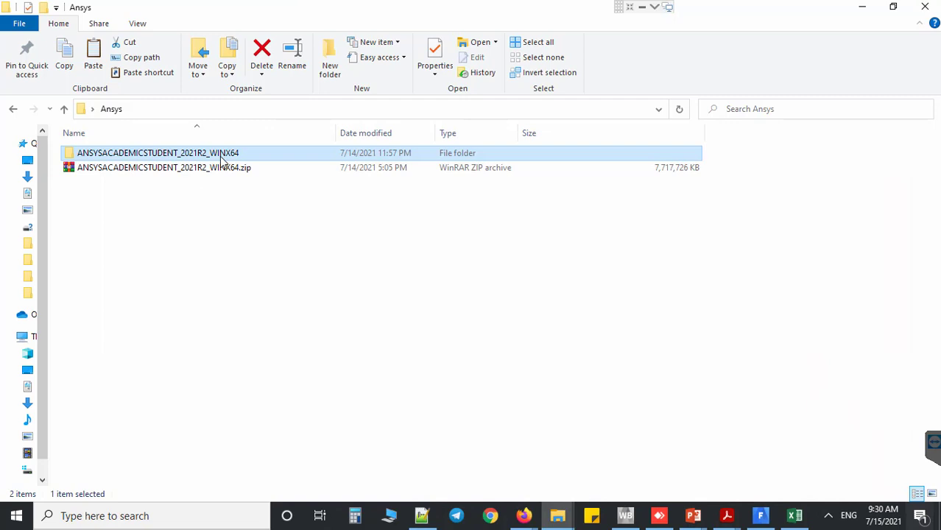
pyautogui.doubleClick(157, 153)
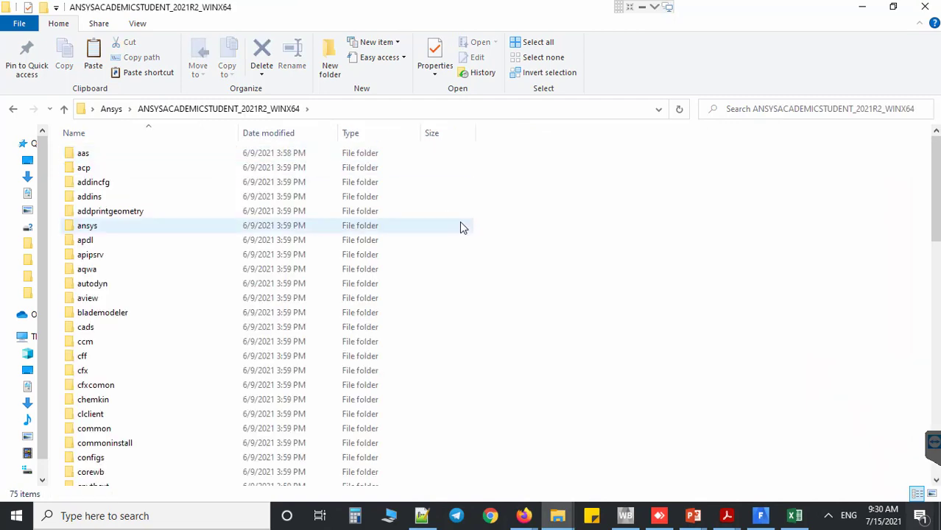
# Step: Launch setup.exe from the extracted installation folder
pyautogui.scroll(-3)
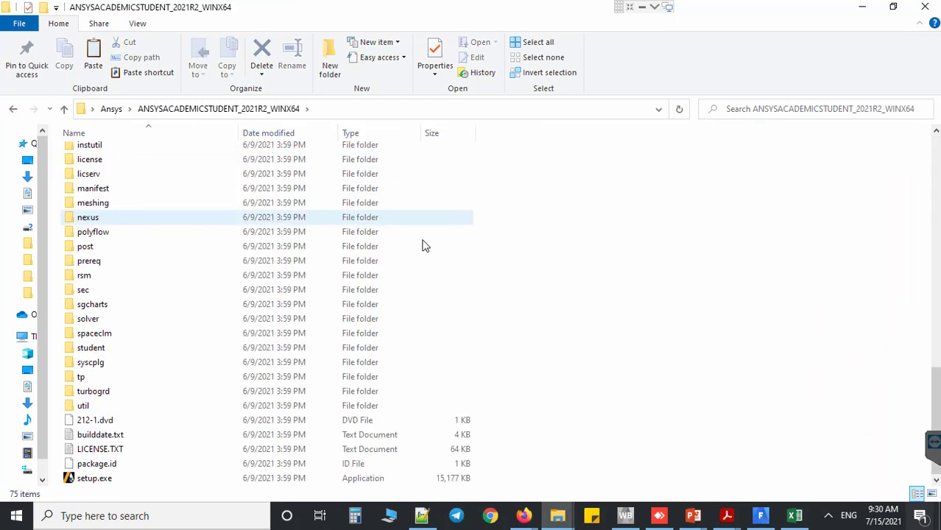
pyautogui.moveTo(120, 486)
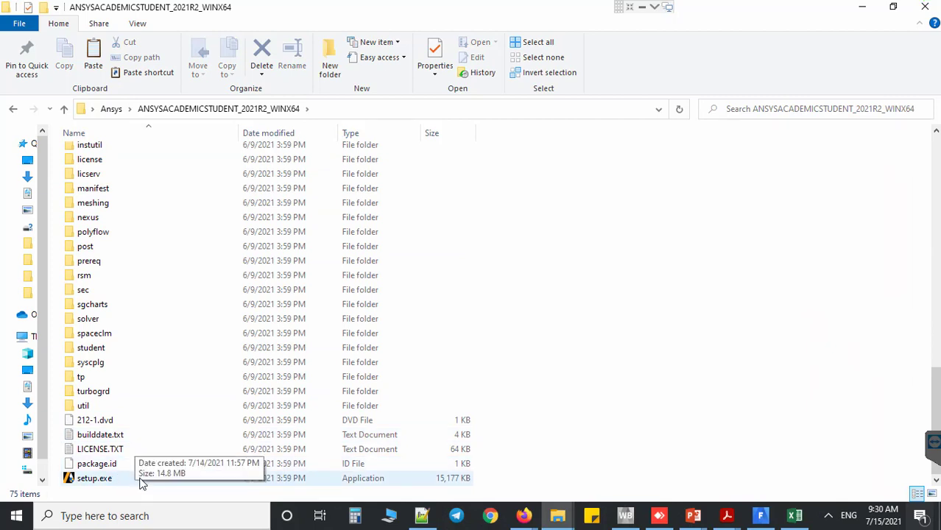
pyautogui.rightClick(137, 483)
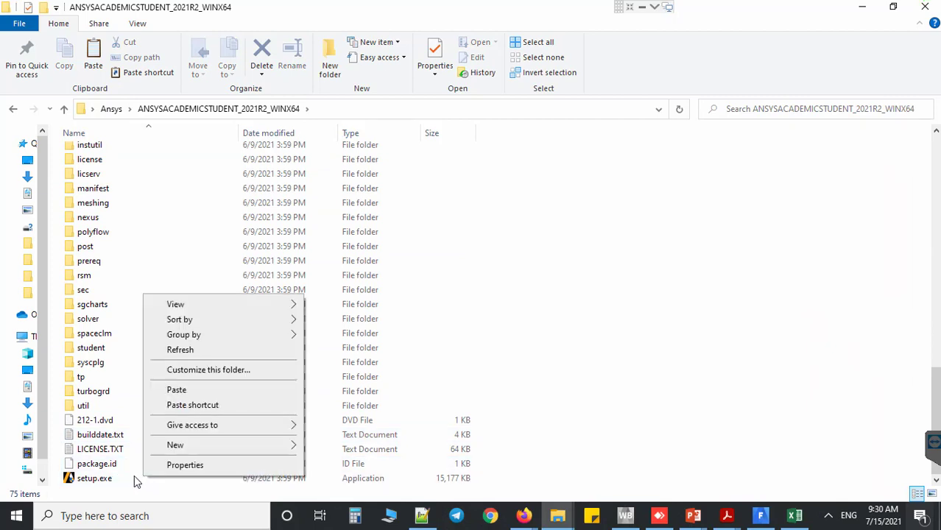
pyautogui.click(94, 479)
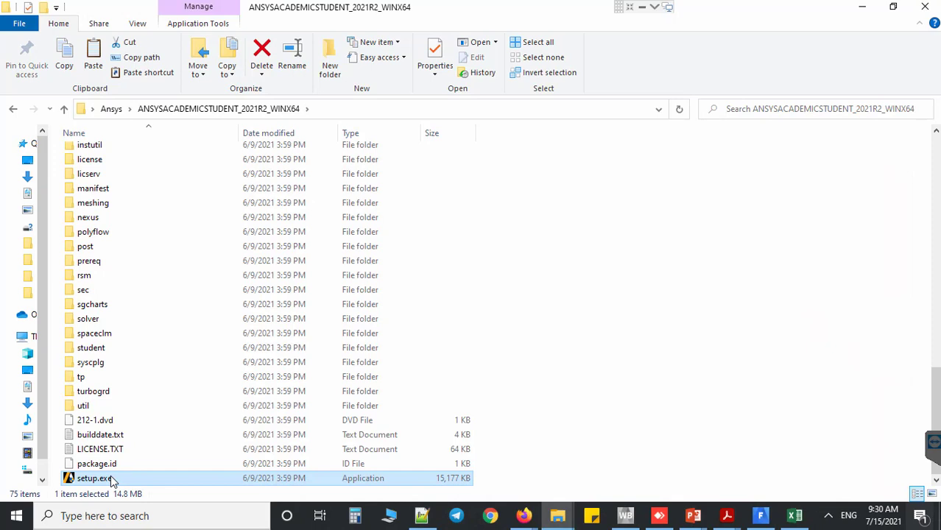
pyautogui.rightClick(93, 478)
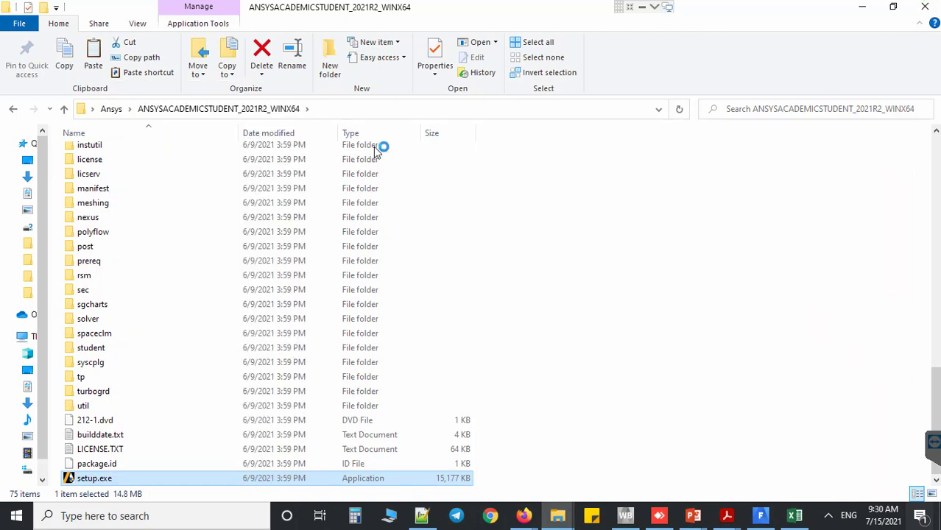
pyautogui.doubleClick(86, 478)
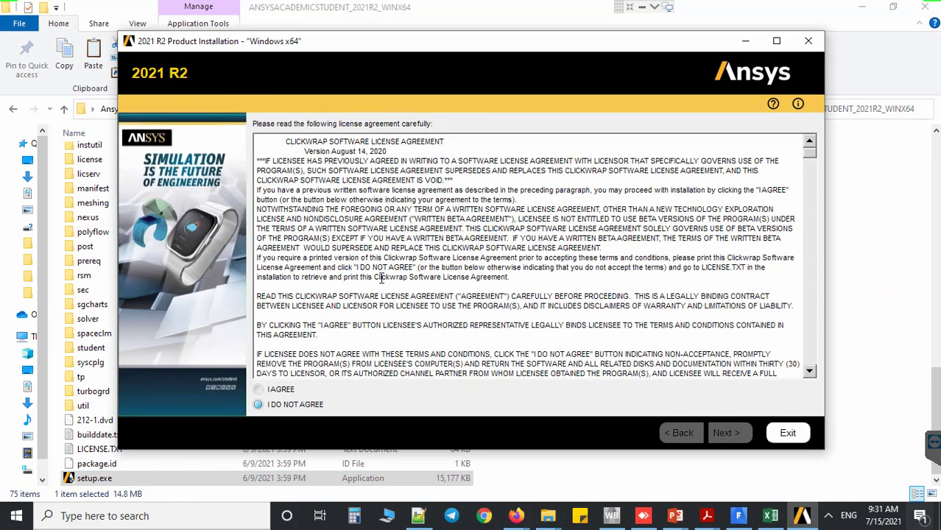
# Step: Agree to the Ansys license agreement and continue to the installation directory
pyautogui.click(258, 389)
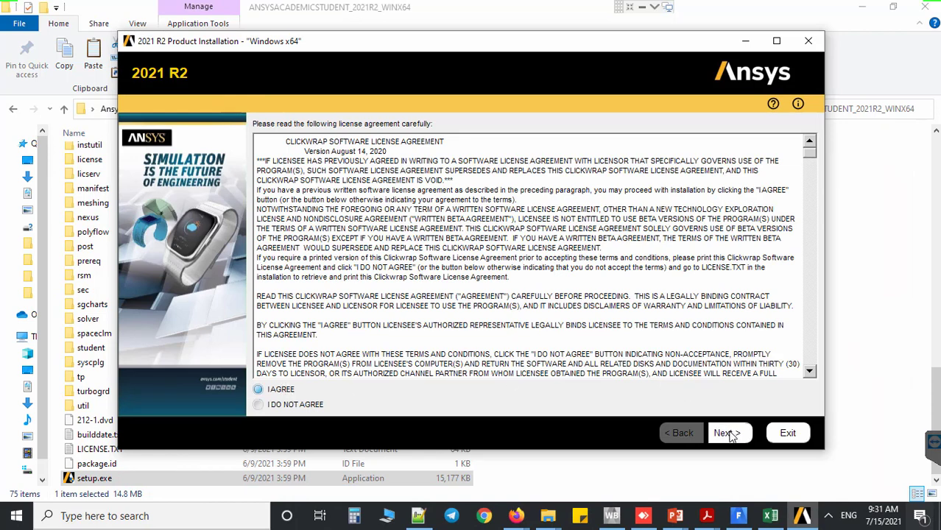
pyautogui.click(729, 432)
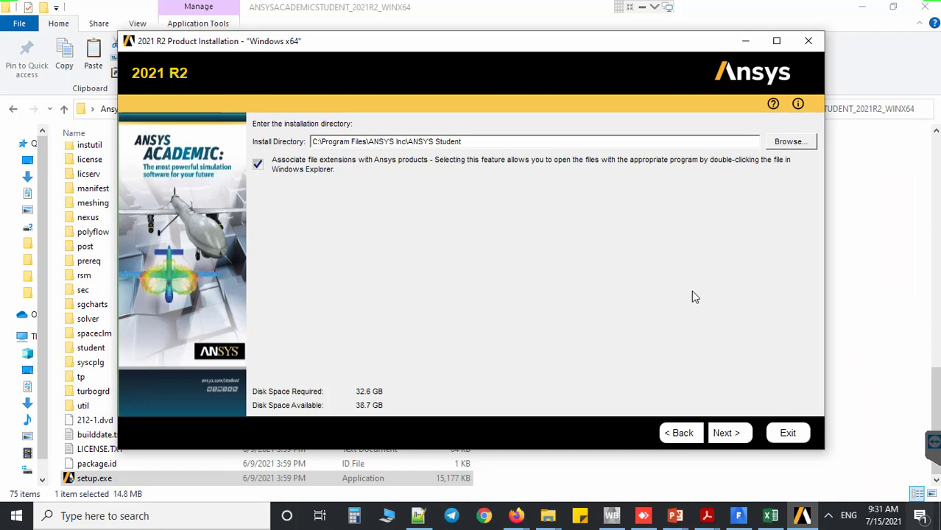
pyautogui.moveTo(745, 267)
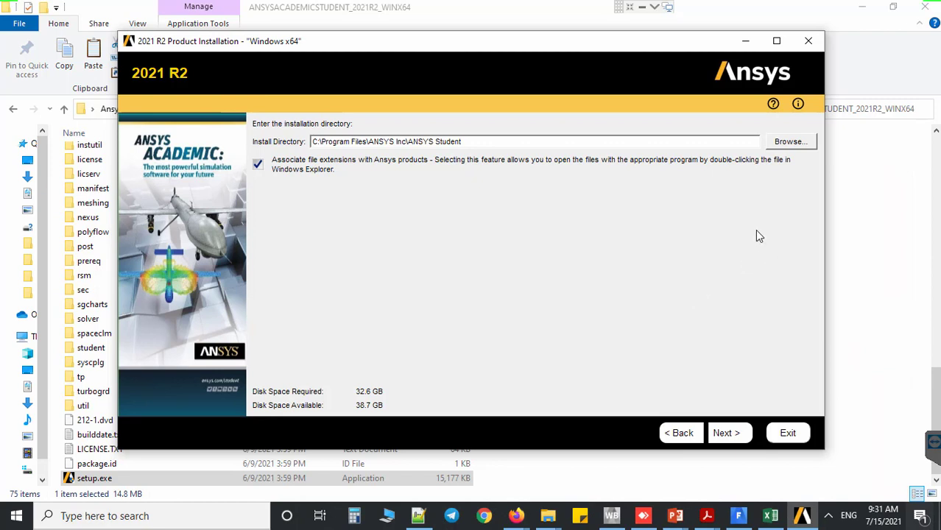
pyautogui.moveTo(760, 173)
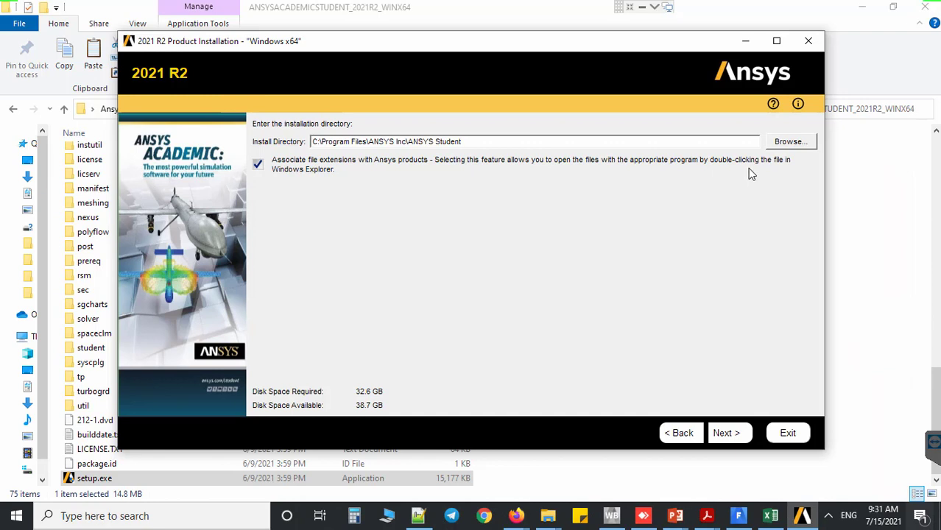
pyautogui.moveTo(523, 207)
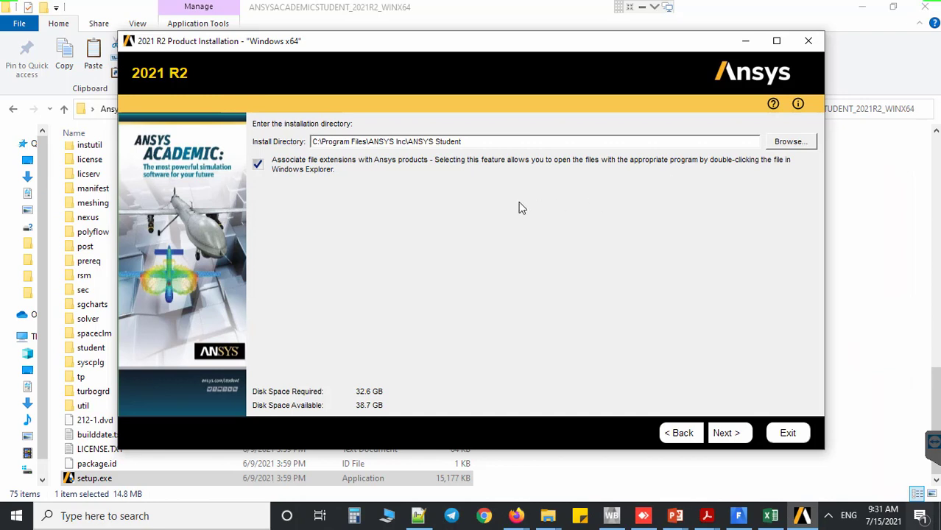
pyautogui.moveTo(249, 204)
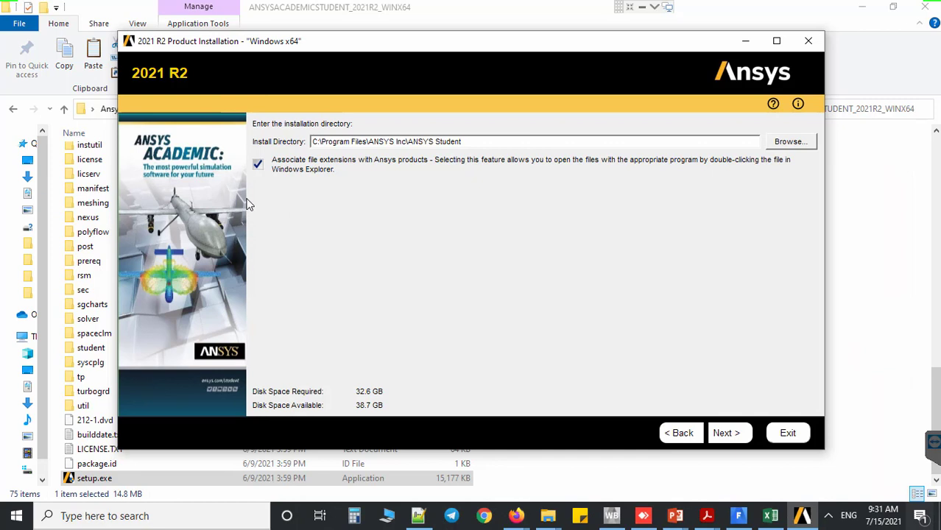
# Step: Turn off Ansys file-extension association, keeping the default directory, and continue
pyautogui.click(258, 164)
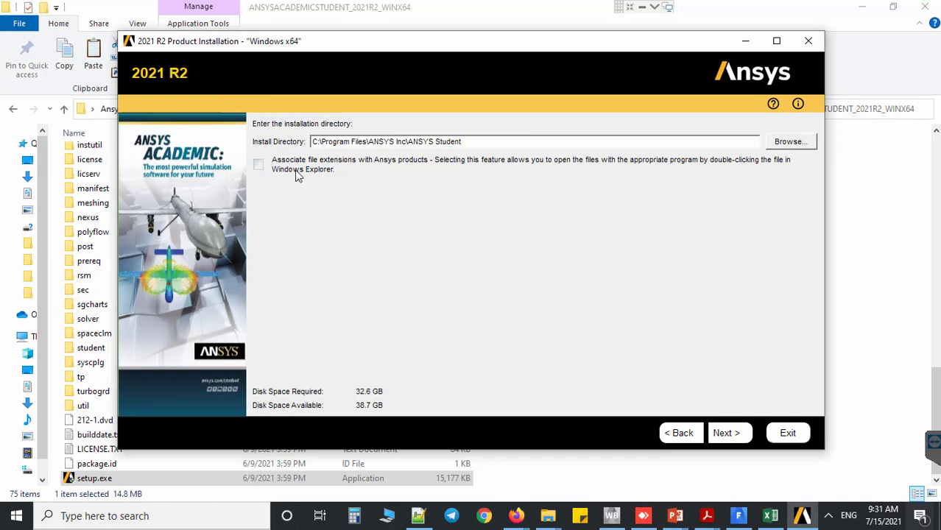
pyautogui.moveTo(317, 177)
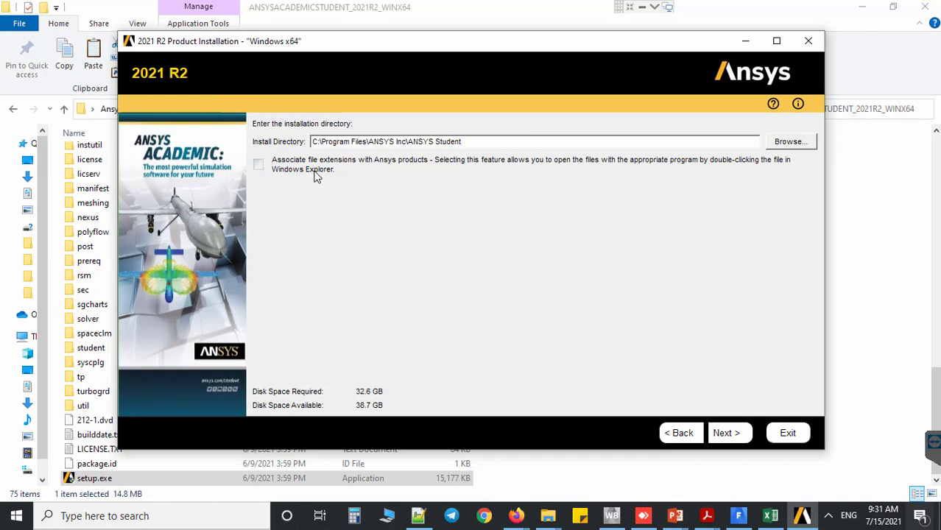
pyautogui.moveTo(331, 183)
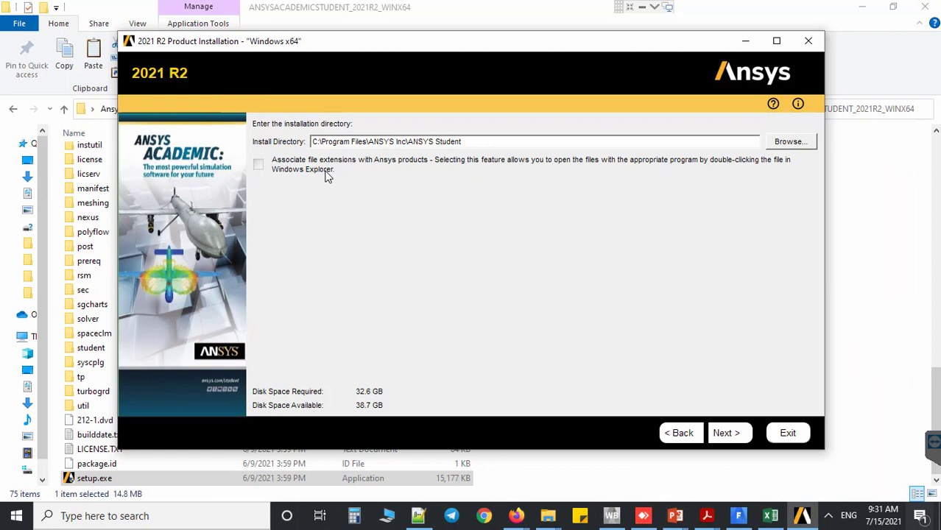
pyautogui.moveTo(333, 178)
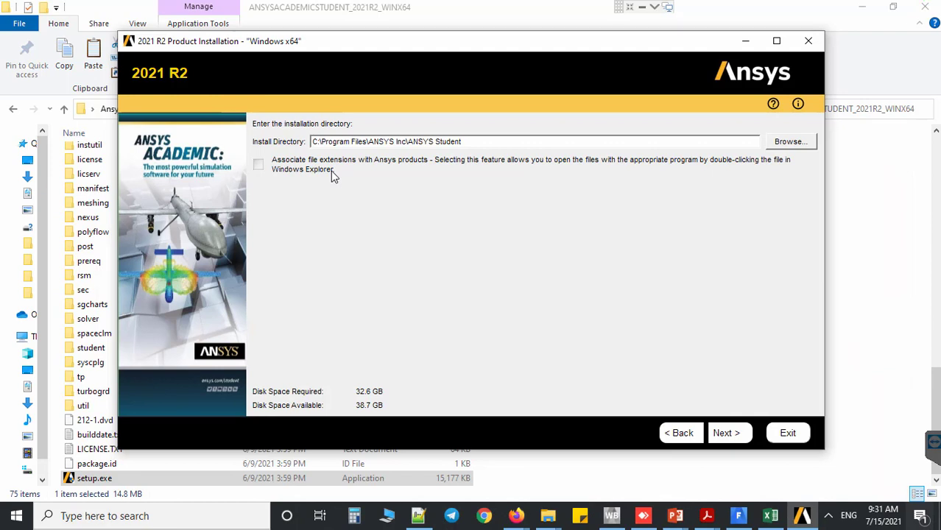
pyautogui.moveTo(337, 183)
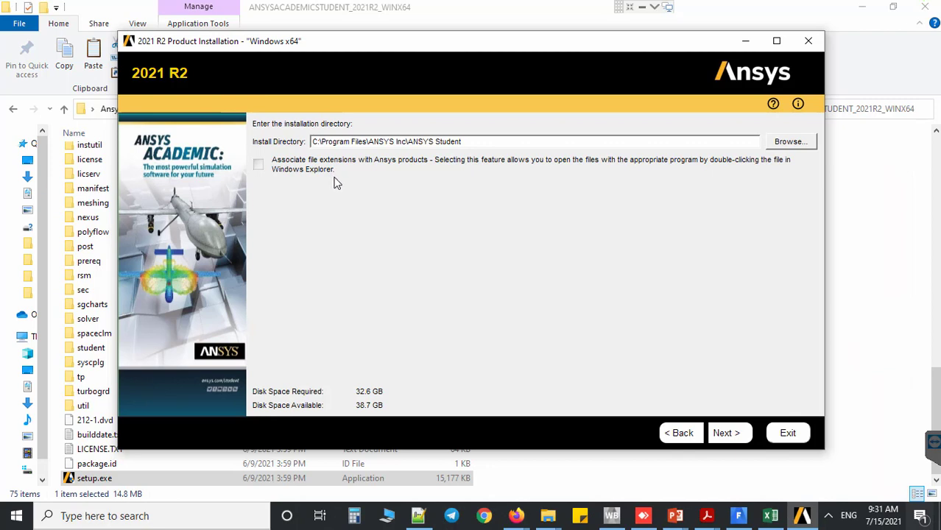
pyautogui.moveTo(272, 177)
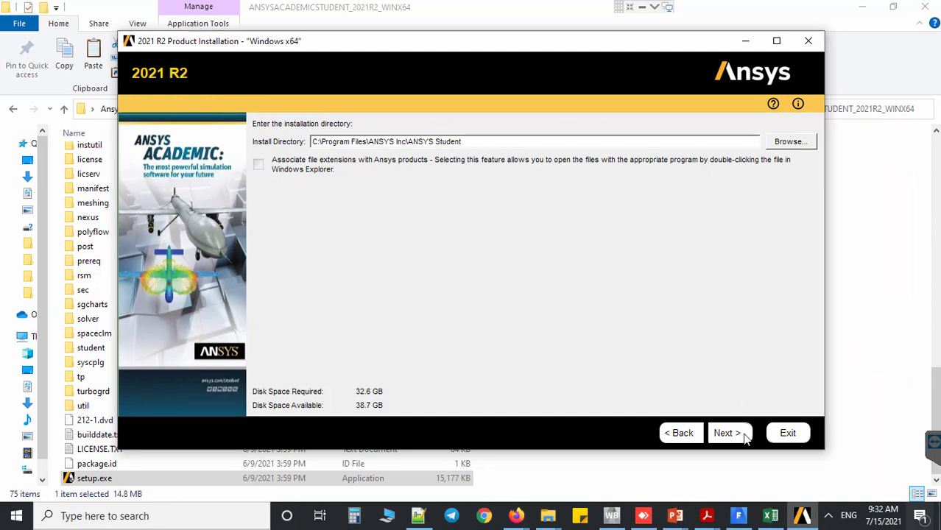
pyautogui.click(727, 433)
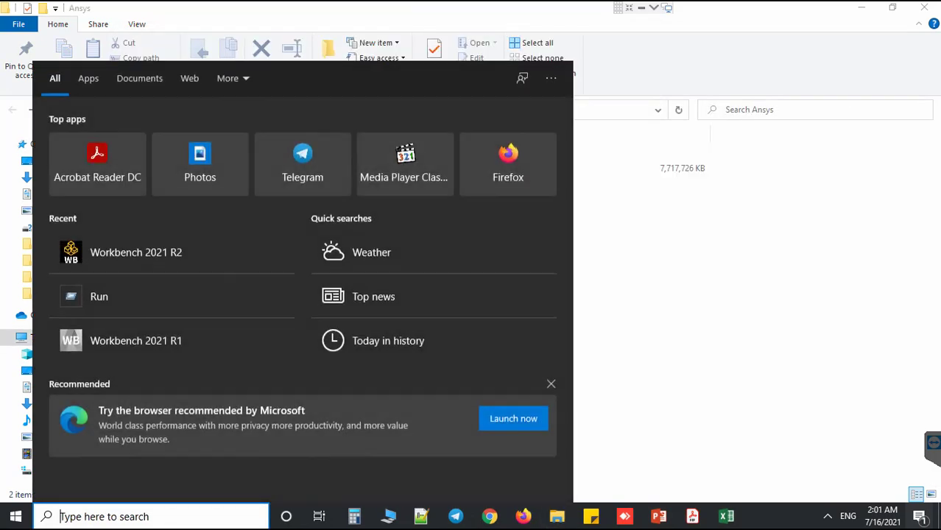
# Step: Search Windows for 'wo' and launch Workbench 2021 R2
pyautogui.write('wo')
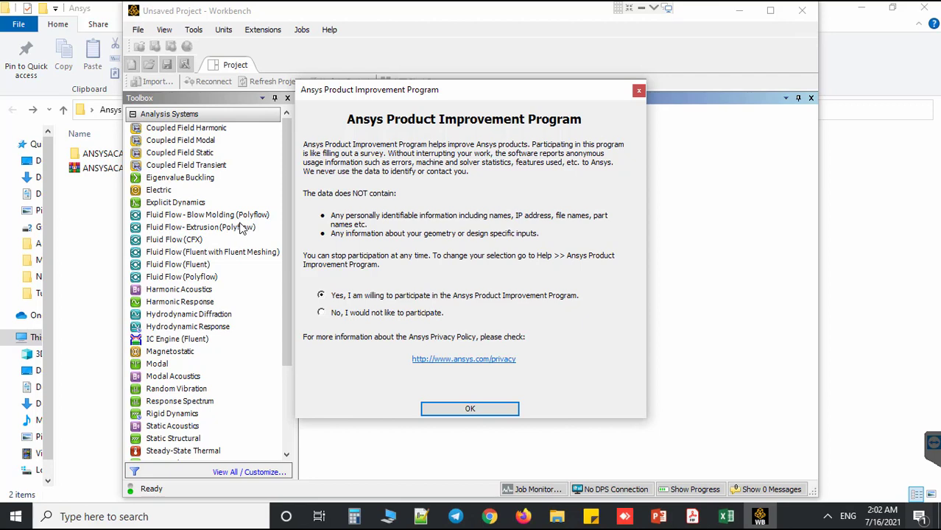
# Step: Decline the product improvement program, then add a Fluent system and open its Setup
pyautogui.click(321, 312)
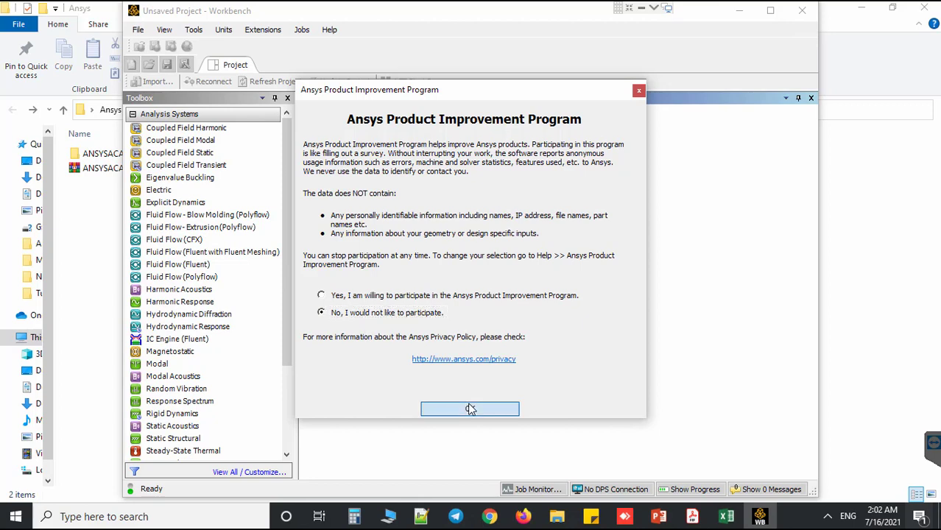
pyautogui.click(469, 408)
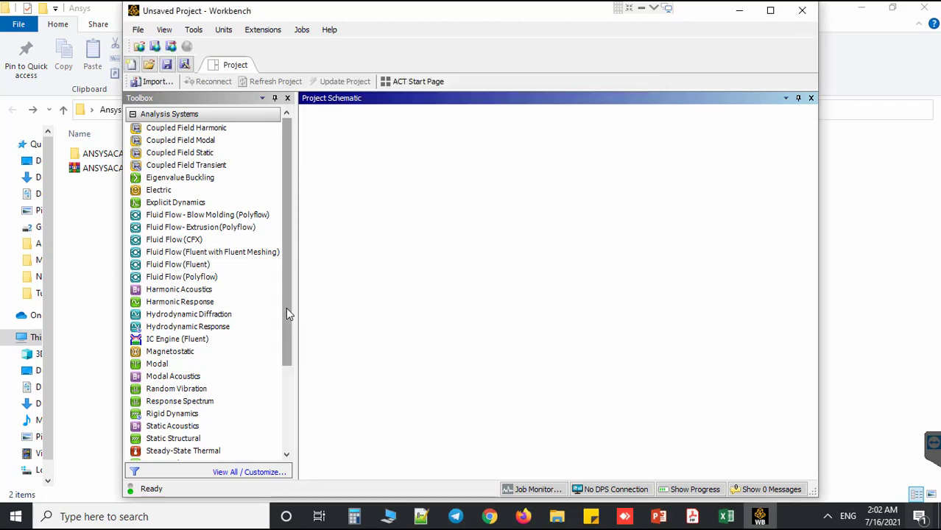
pyautogui.scroll(-3)
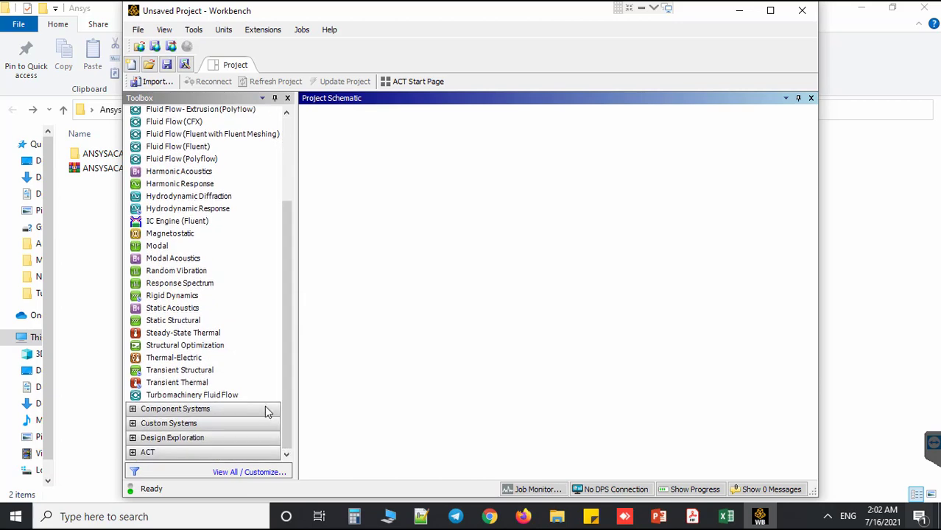
pyautogui.moveTo(136, 411)
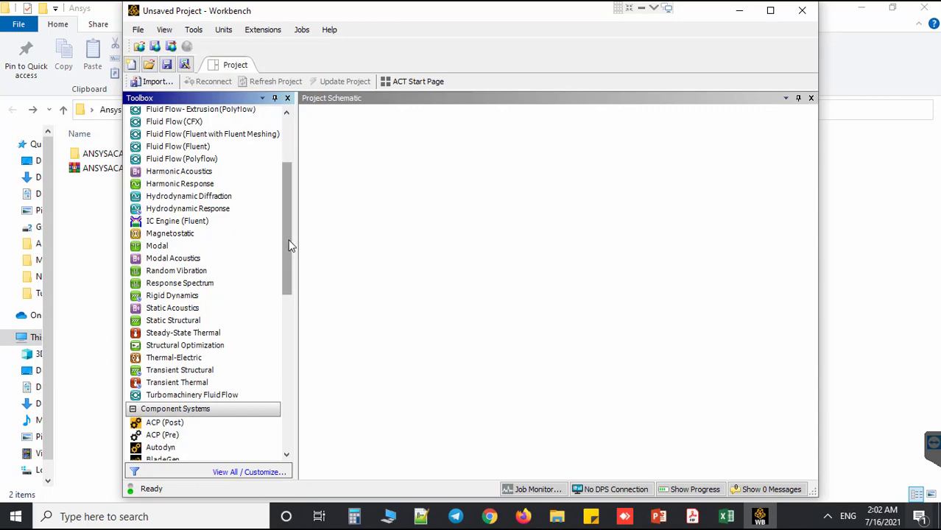
pyautogui.scroll(-3)
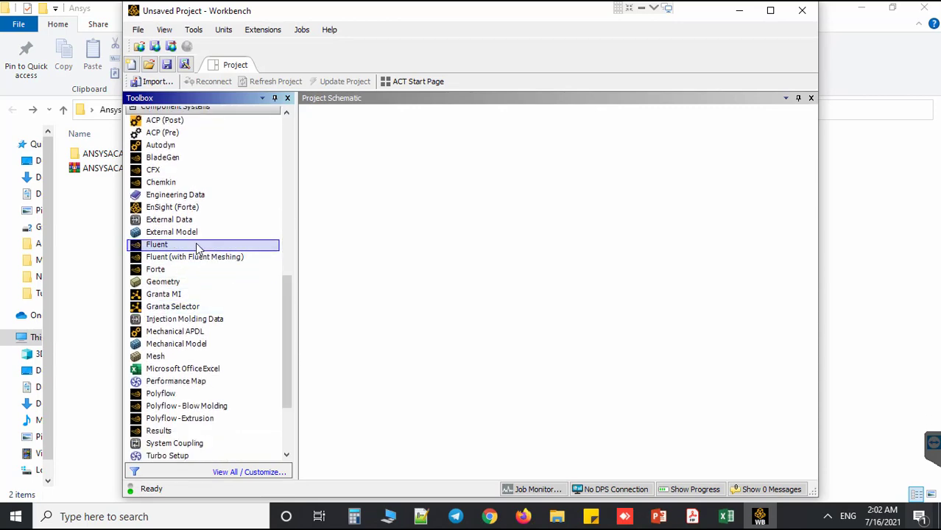
pyautogui.moveTo(179, 246)
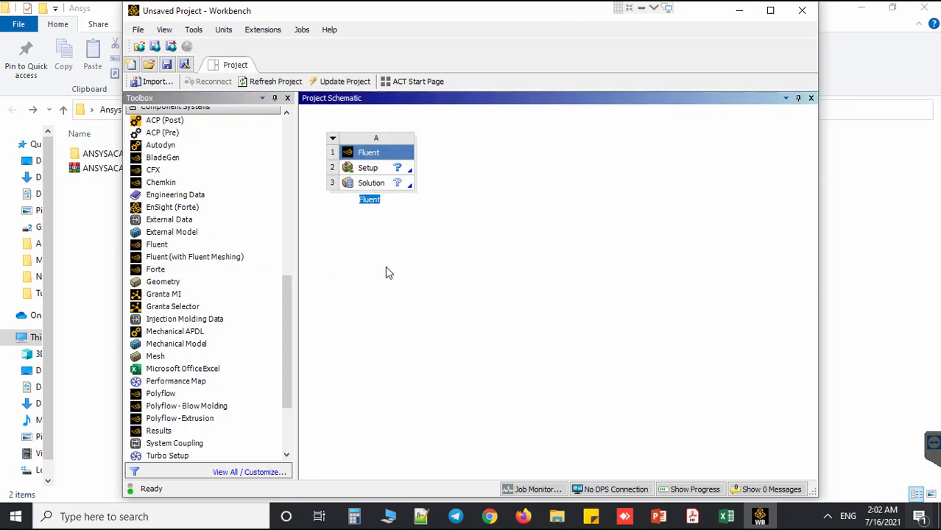
pyautogui.doubleClick(367, 167)
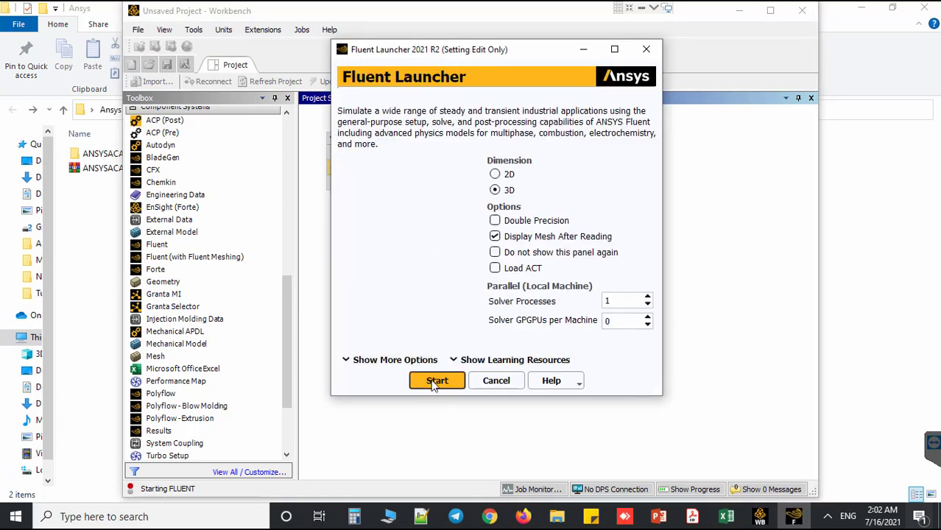
# Step: Launch Fluent 2021 R2 Student in 3D and allow its MPI process through the firewall
pyautogui.click(437, 381)
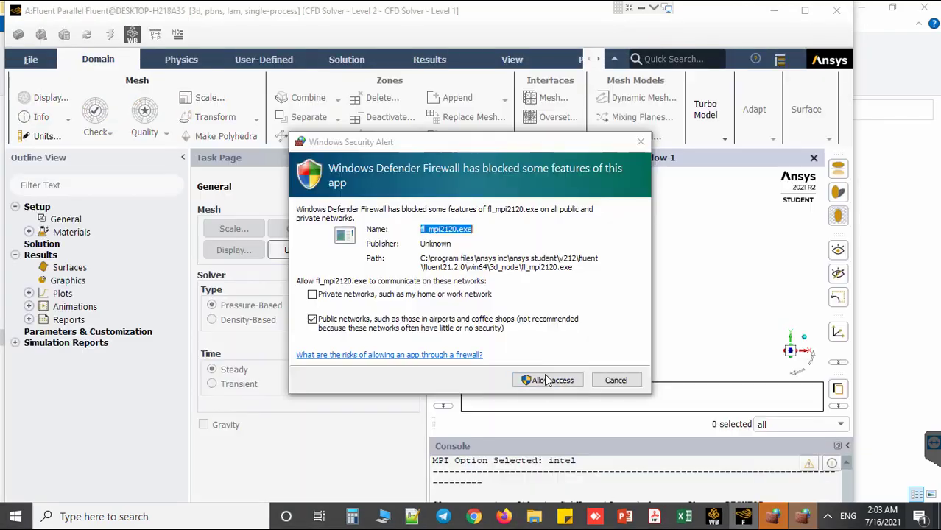
pyautogui.click(548, 380)
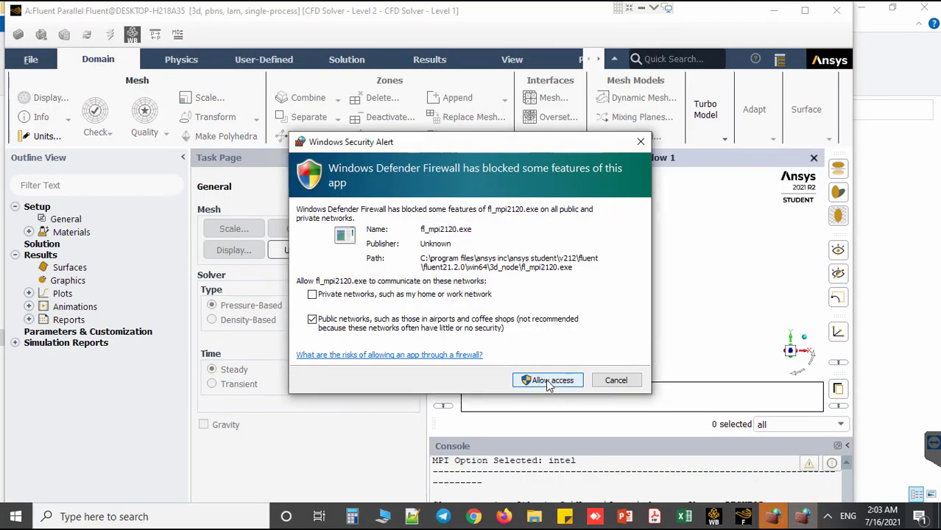
pyautogui.click(547, 380)
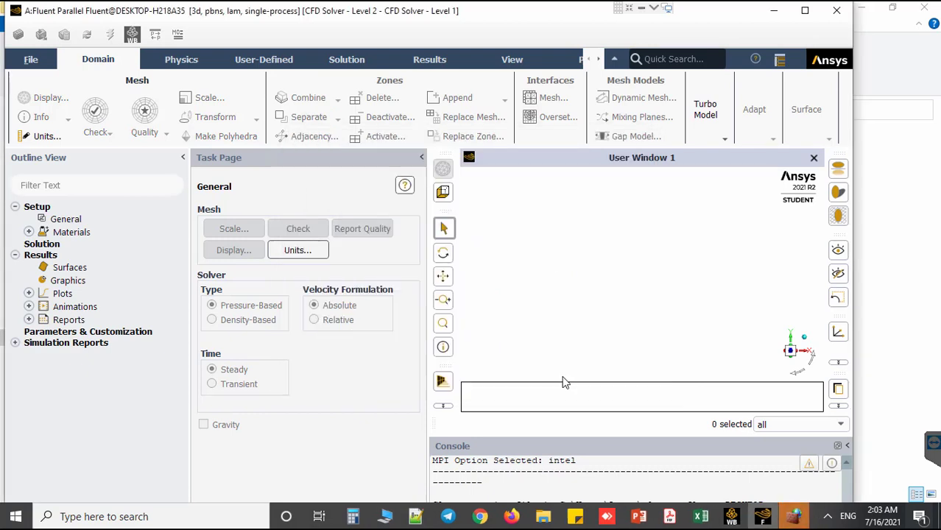